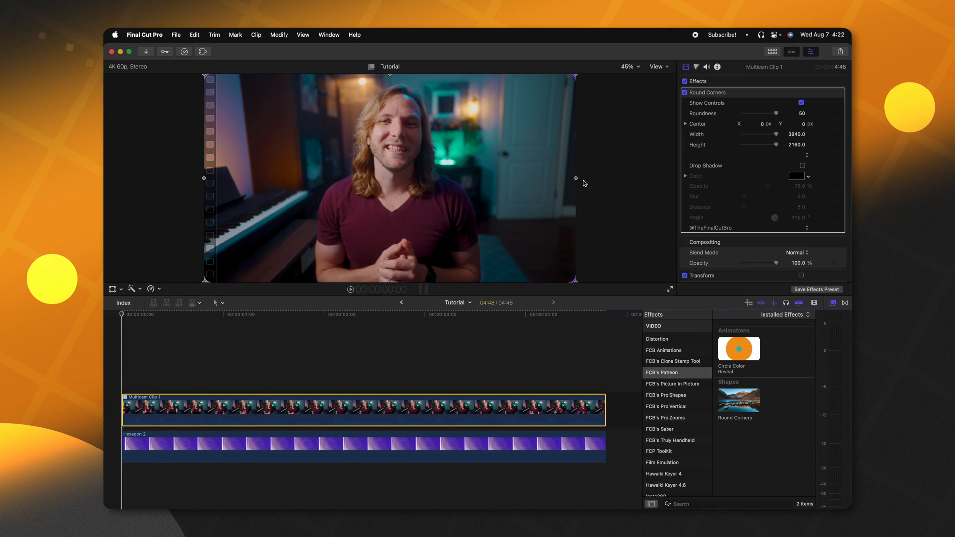
mouse_move(577, 155)
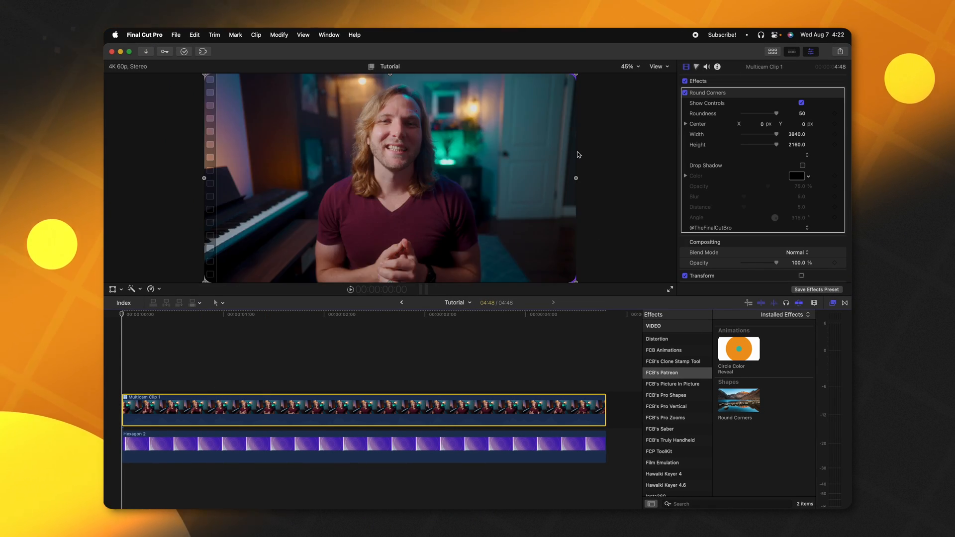
mouse_move(584, 278)
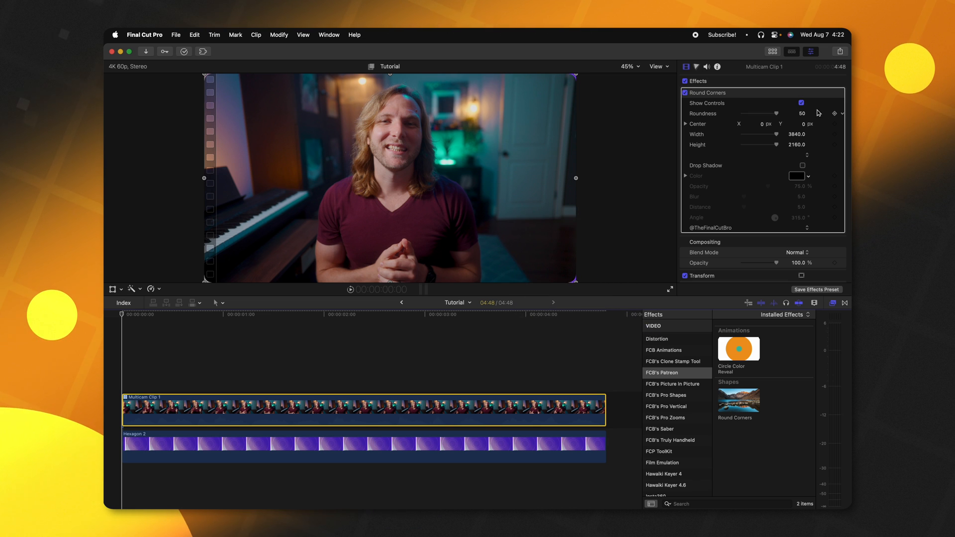
Step: Set the Round Corners effect's Roundness to 300 and narrow Width to about 1597.5
left_click(801, 103)
type("300")
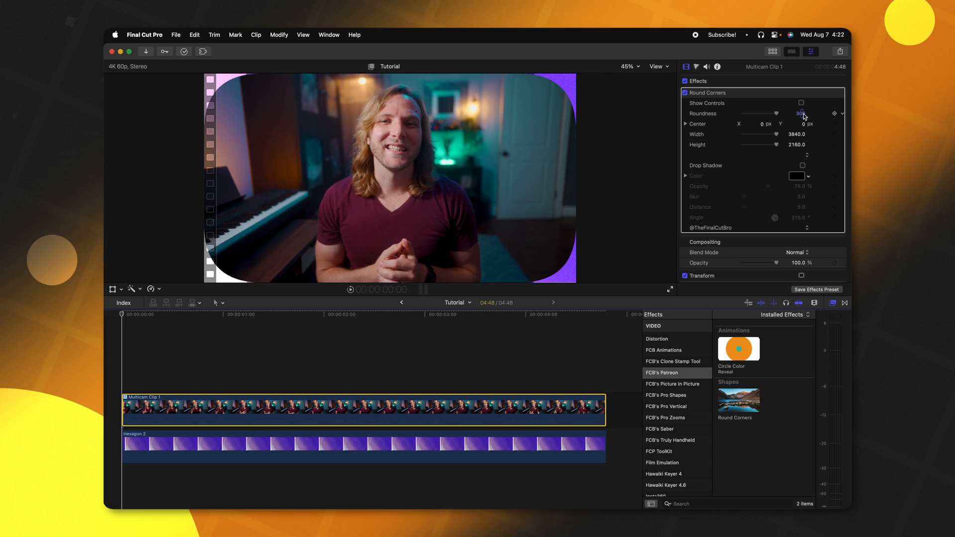
left_click(801, 103)
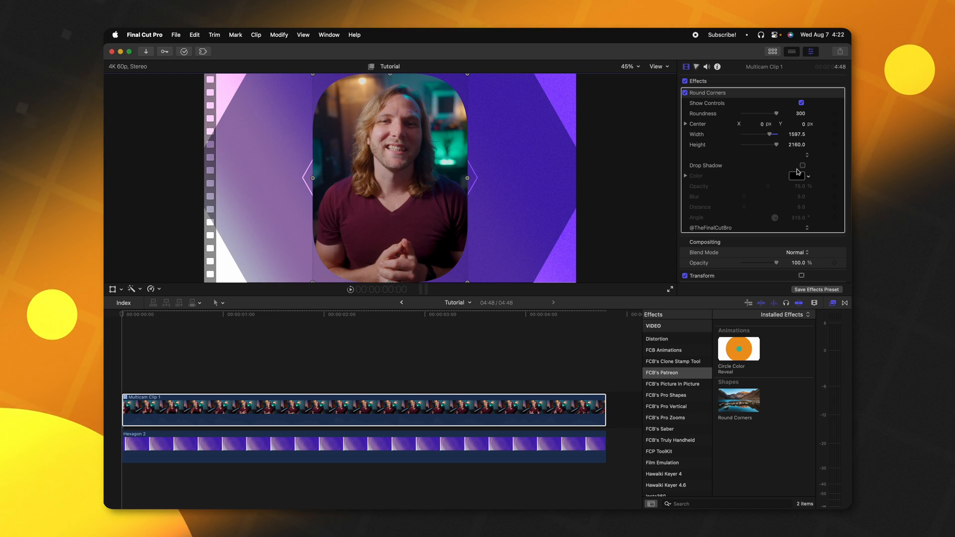
left_click(802, 165)
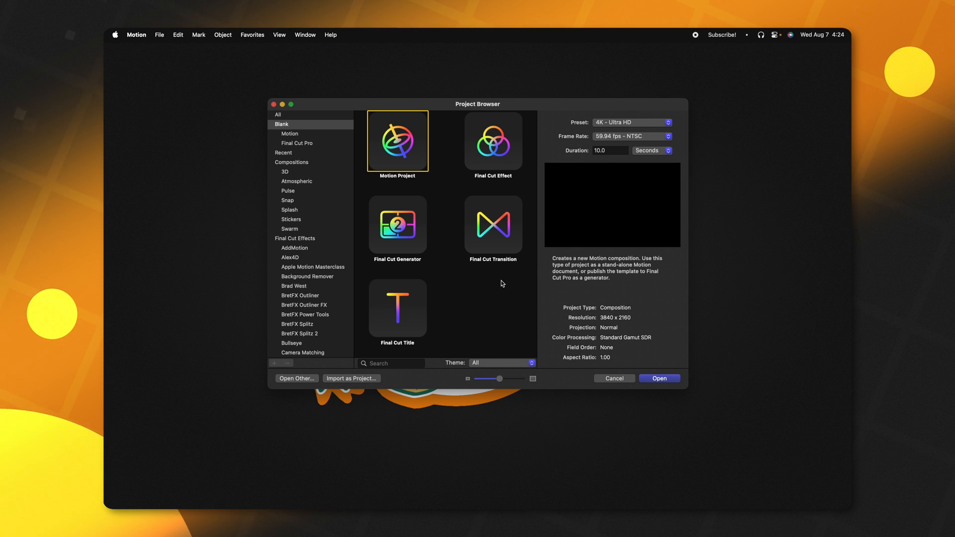
mouse_move(522, 233)
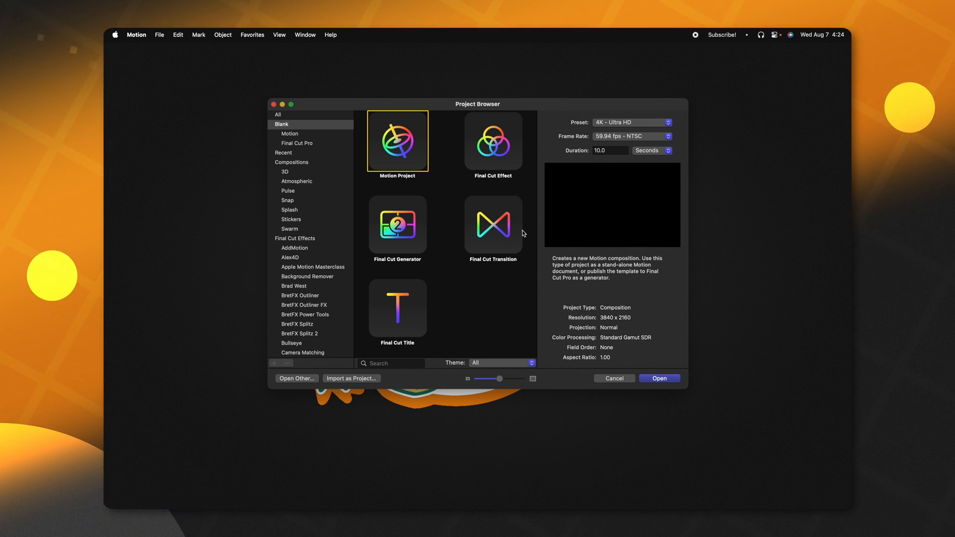
Step: Create a blank Final Cut Effect project at 4K Ultra HD, 59.94 fps
left_click(493, 141)
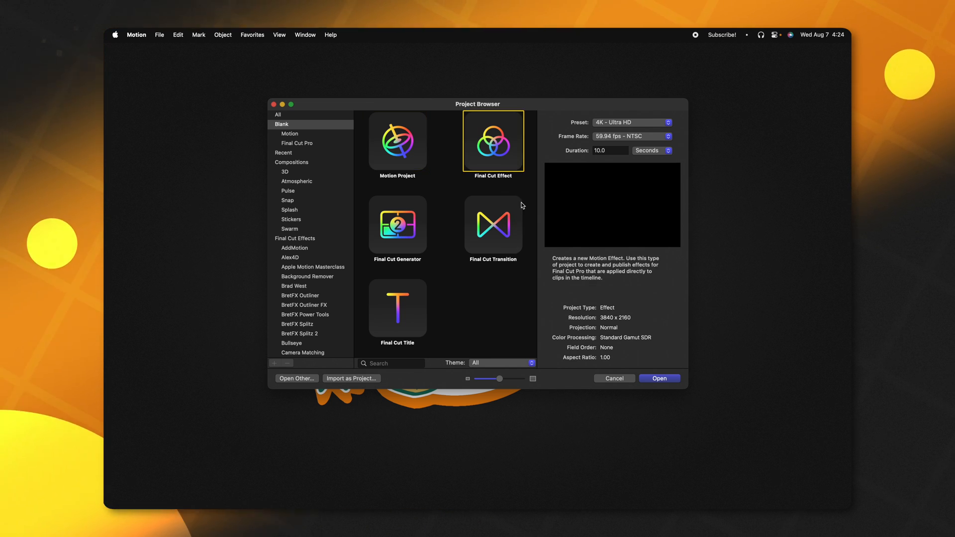
mouse_move(580, 138)
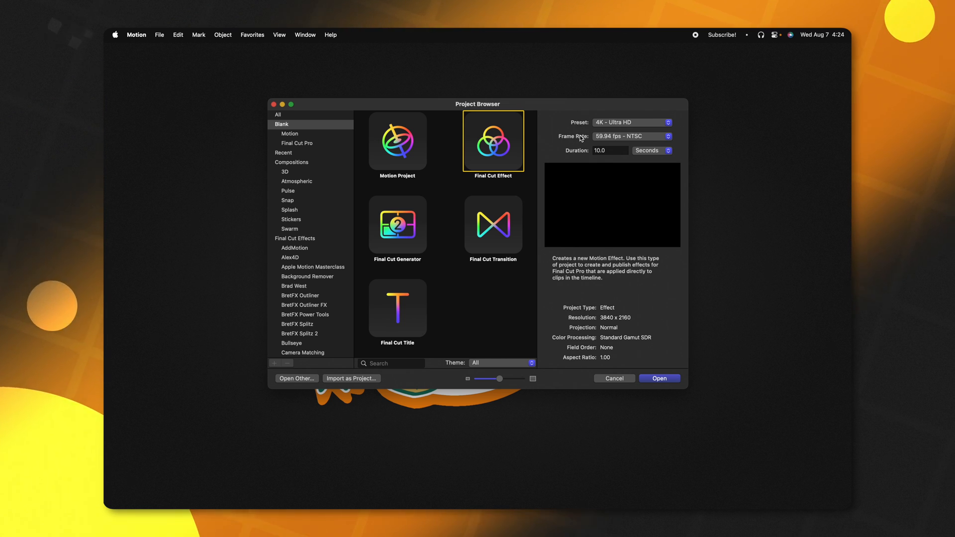
mouse_move(584, 155)
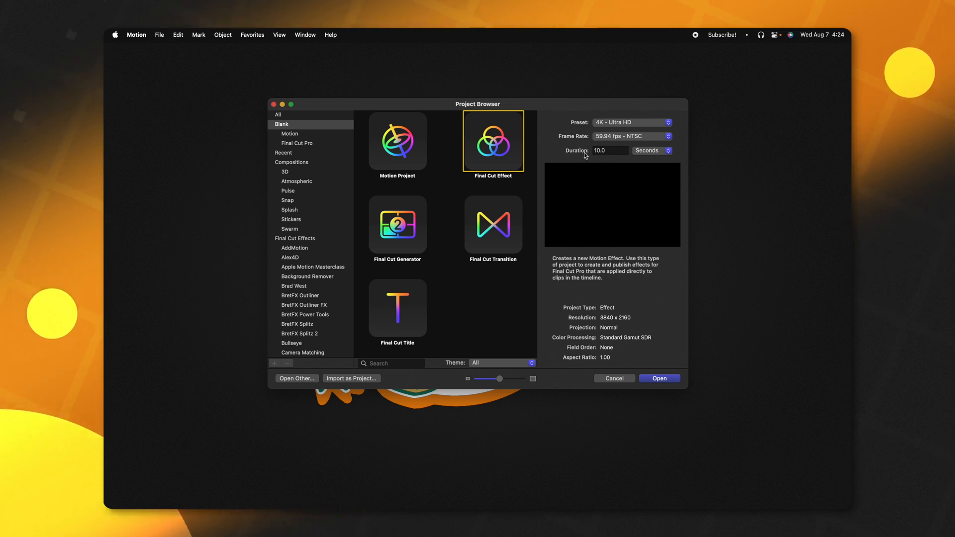
left_click(659, 378)
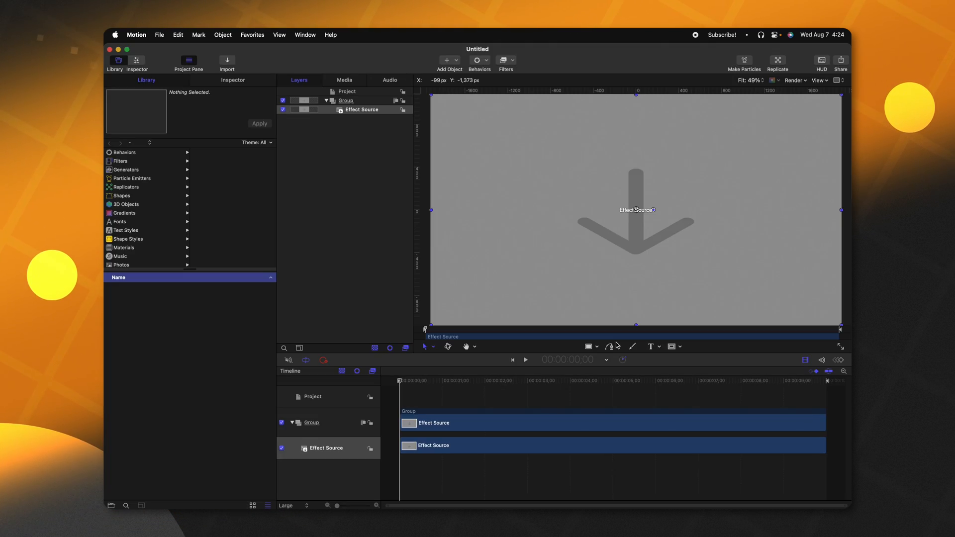
mouse_move(390, 198)
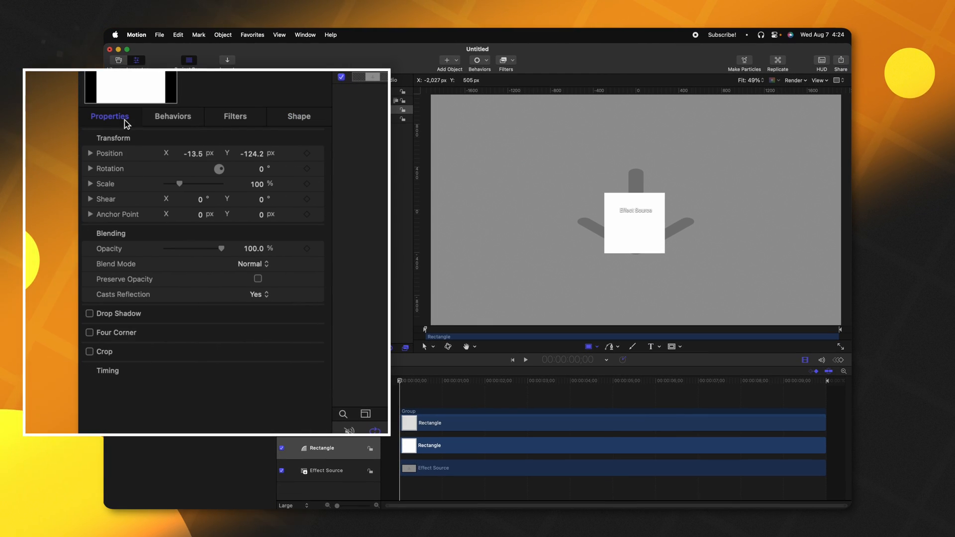
mouse_move(119, 157)
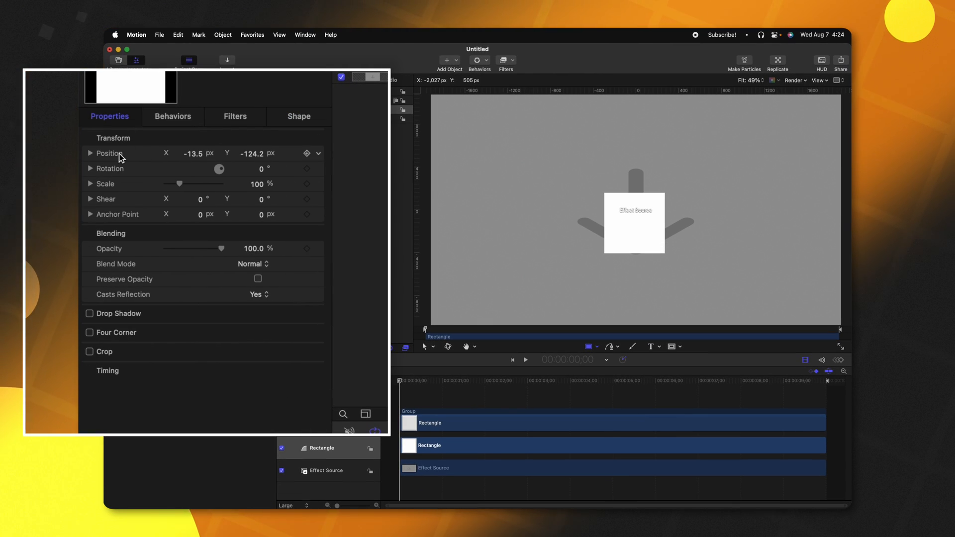
Step: Re-center the rectangle, name its group 'Mask Rectangle' and rename the Effect Source's group 'Source'
left_click(306, 153)
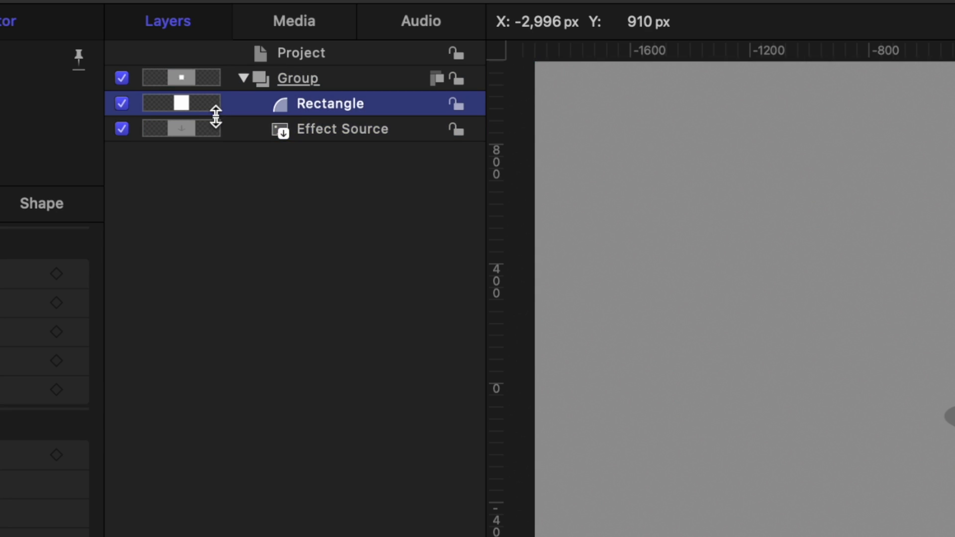
mouse_move(235, 119)
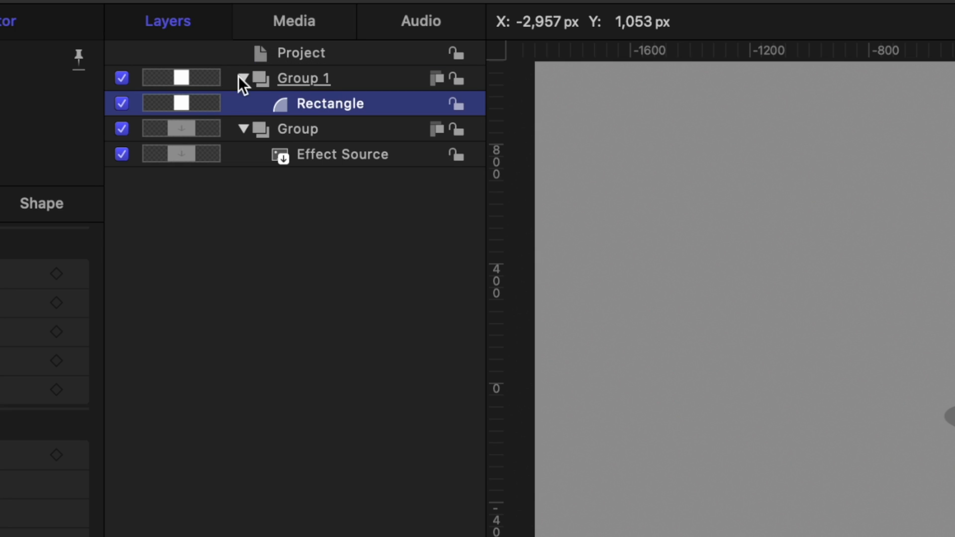
double_click(302, 77)
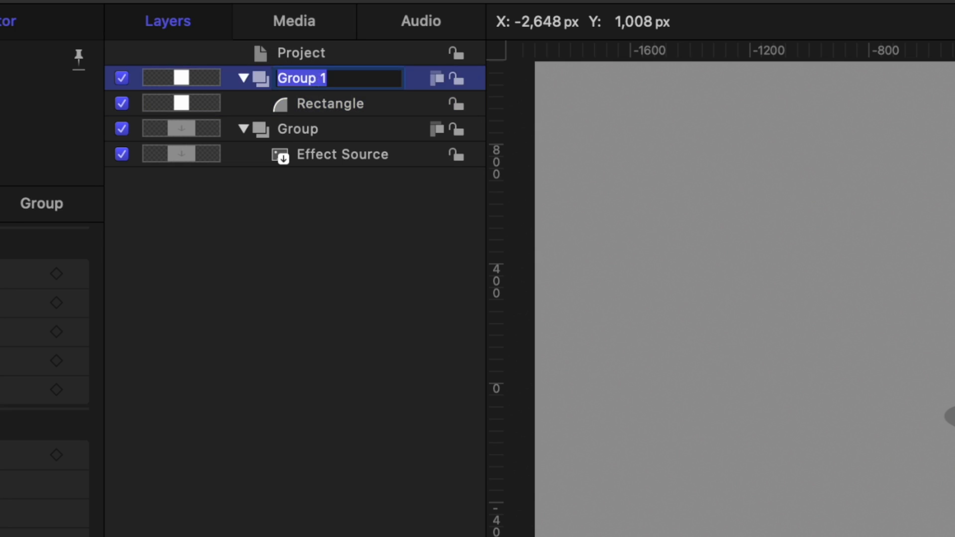
type("Mask Rectangle")
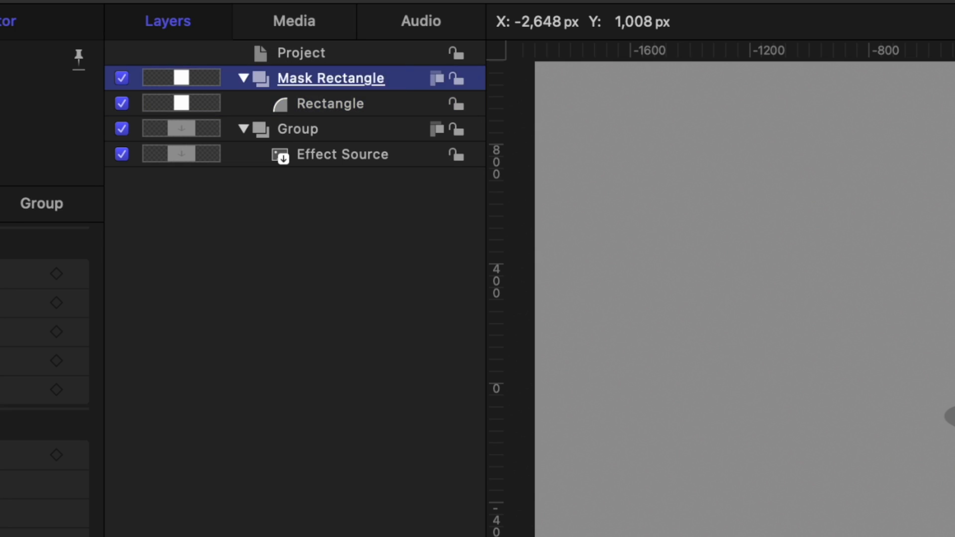
double_click(297, 128)
type("Source")
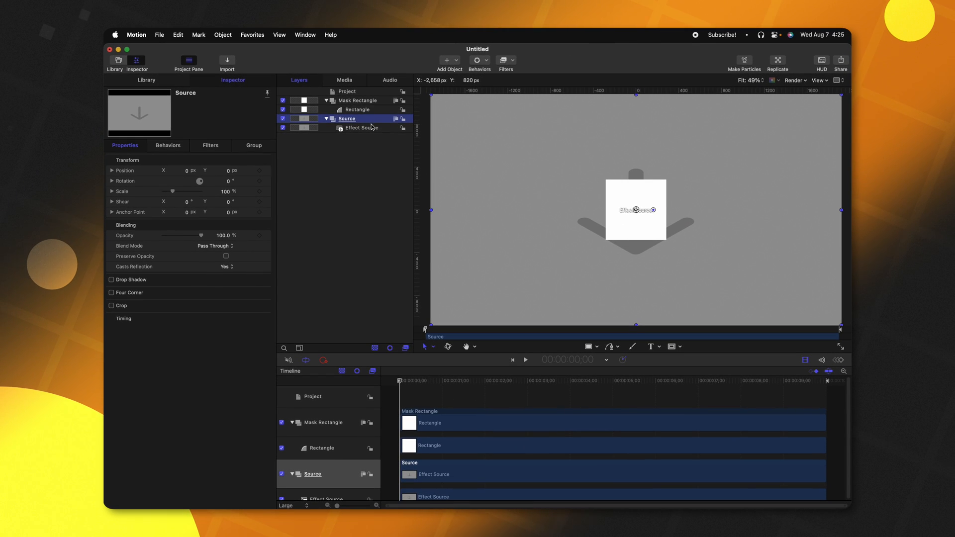
Step: Add a Color Solid generator from the Library as the Controller inside a disabled OSC group
left_click(114, 62)
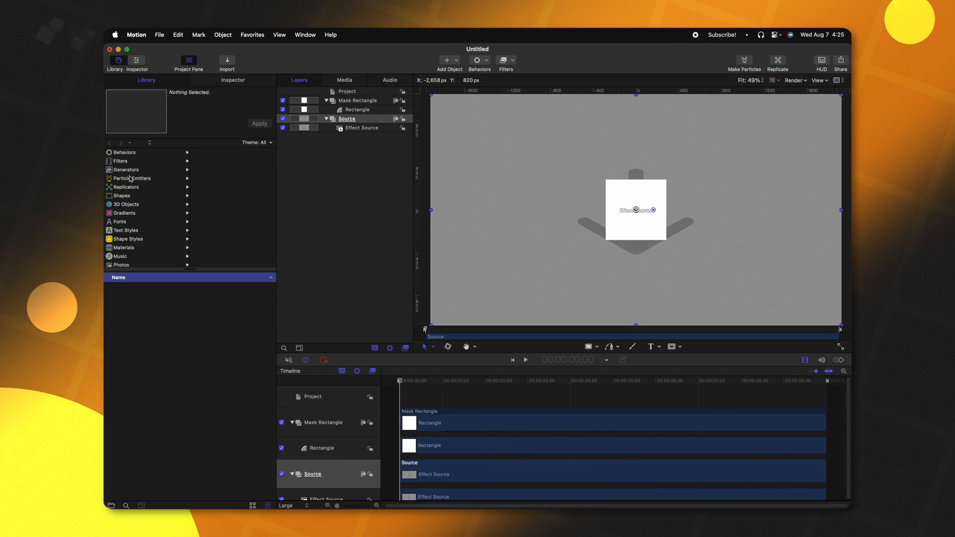
left_click(126, 169)
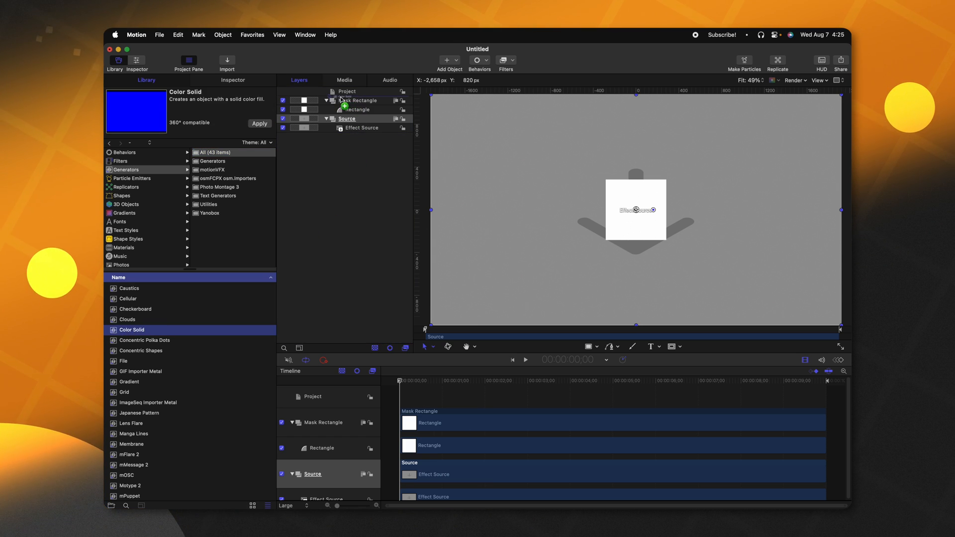
left_click(260, 123)
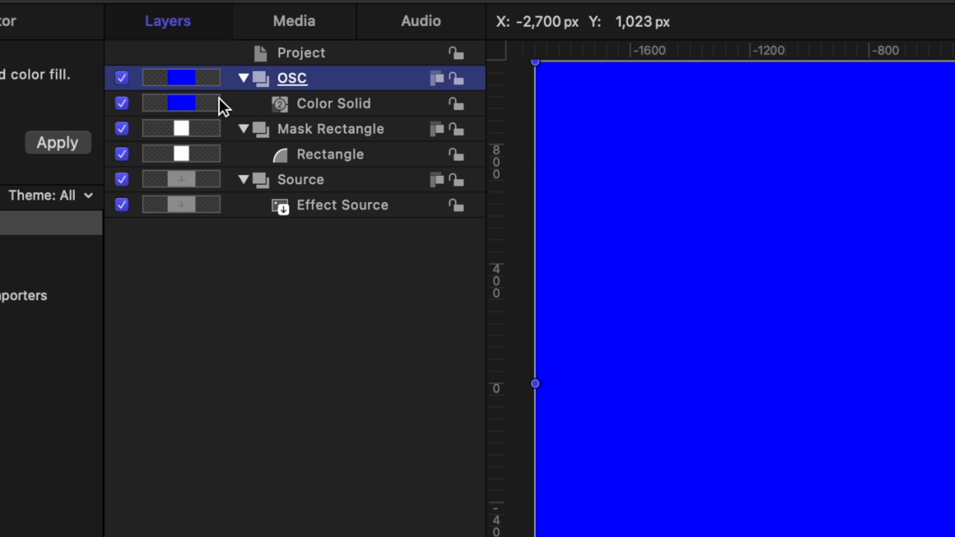
left_click(121, 78)
type("Controller")
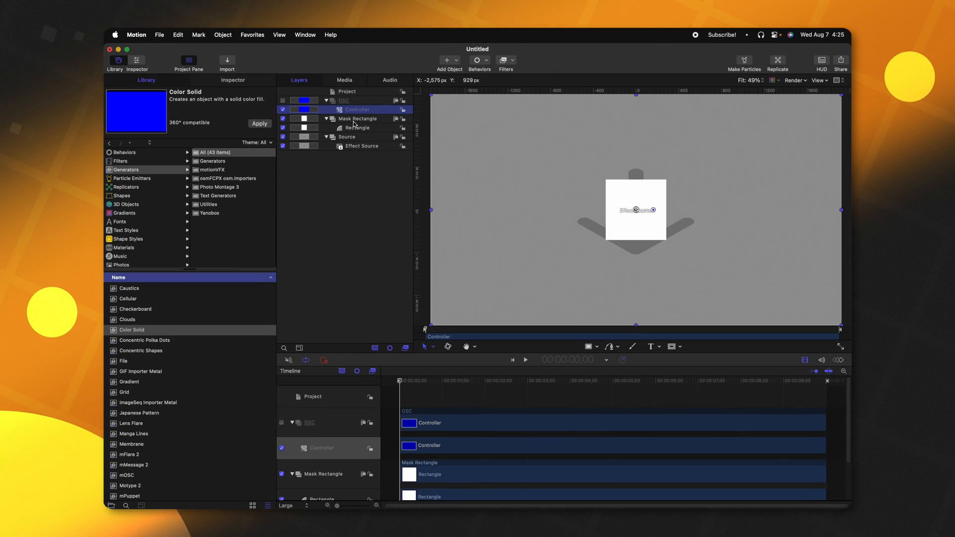
mouse_move(654, 189)
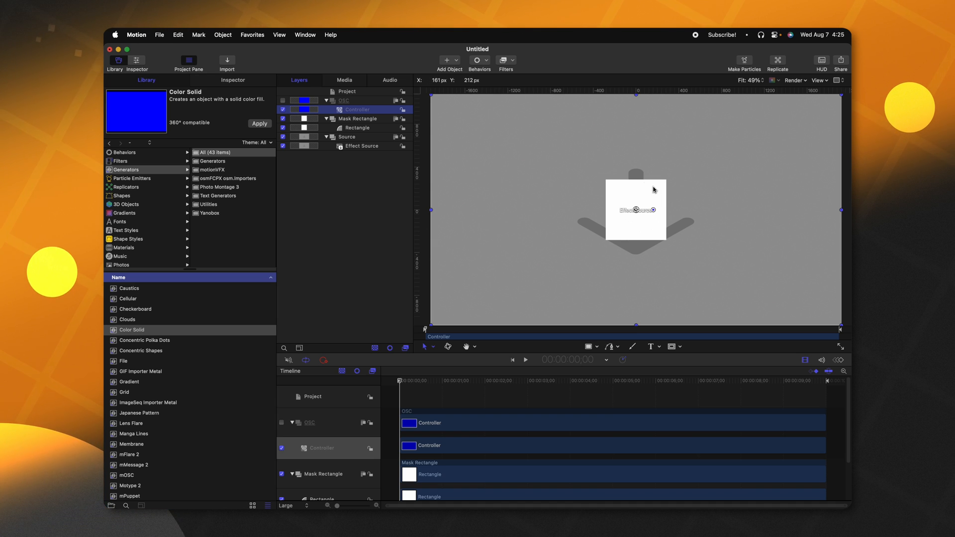
left_click(506, 61)
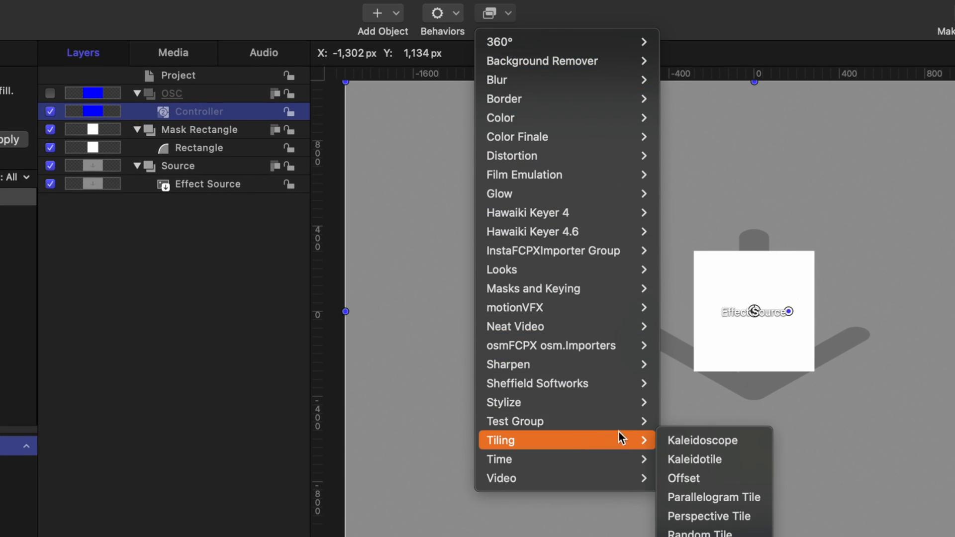
Step: Apply Kaleidotile to the Controller with Width 3840, Height 2160 and Angle 0°
left_click(693, 460)
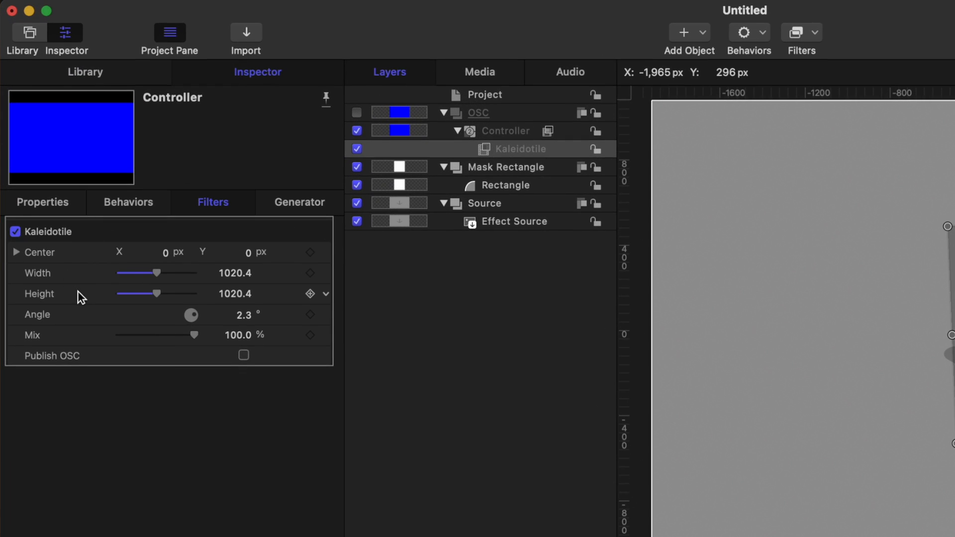
double_click(235, 272)
type("0")
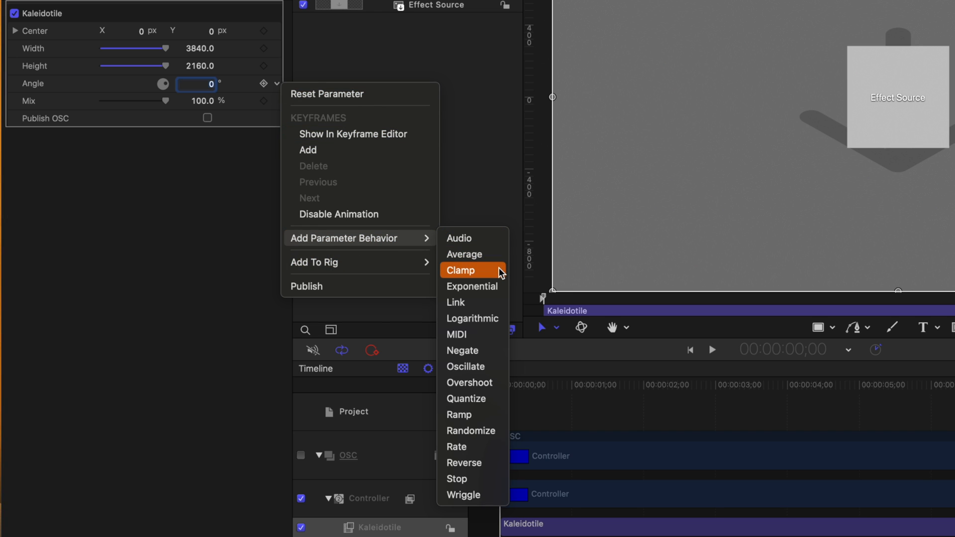
Step: Add a Clamp behavior to the Kaleidotile filter's Angle
left_click(460, 270)
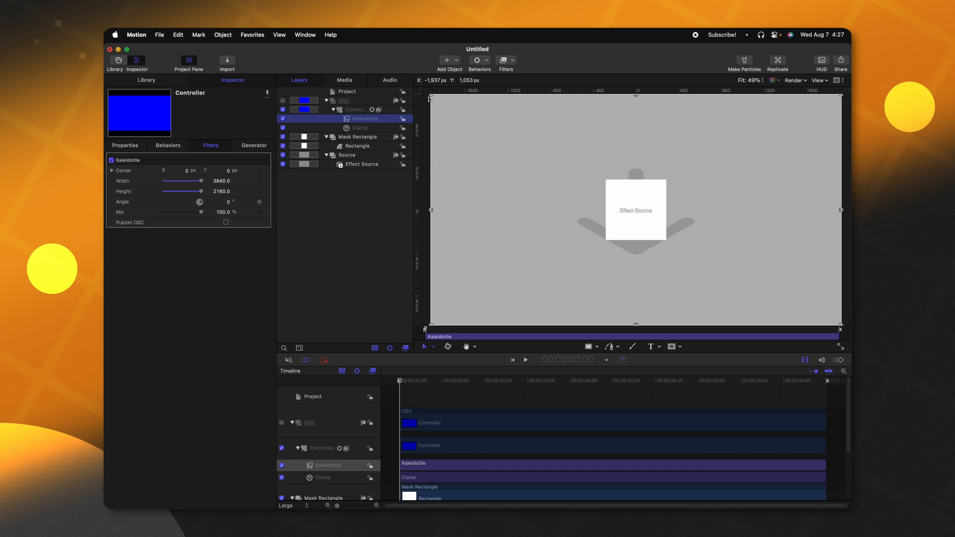
mouse_move(487, 136)
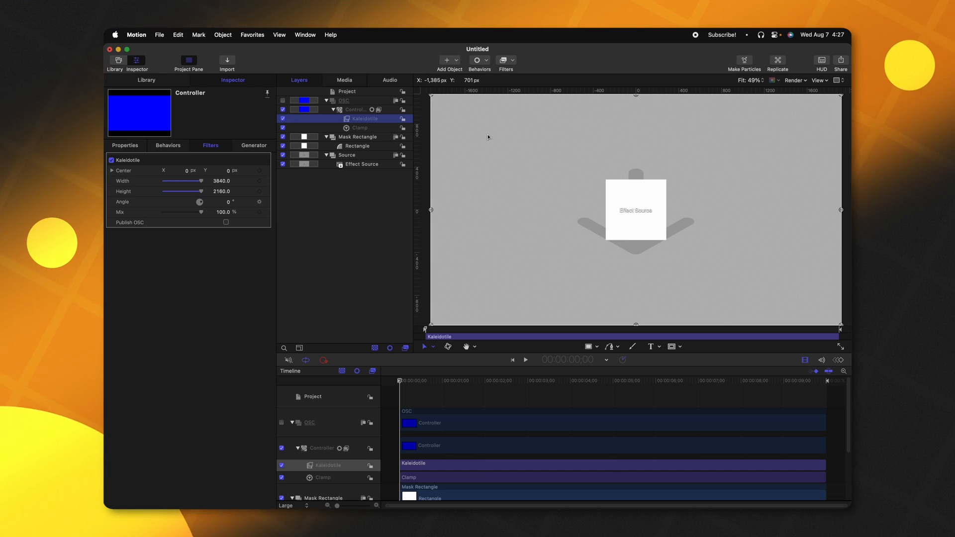
mouse_move(309, 223)
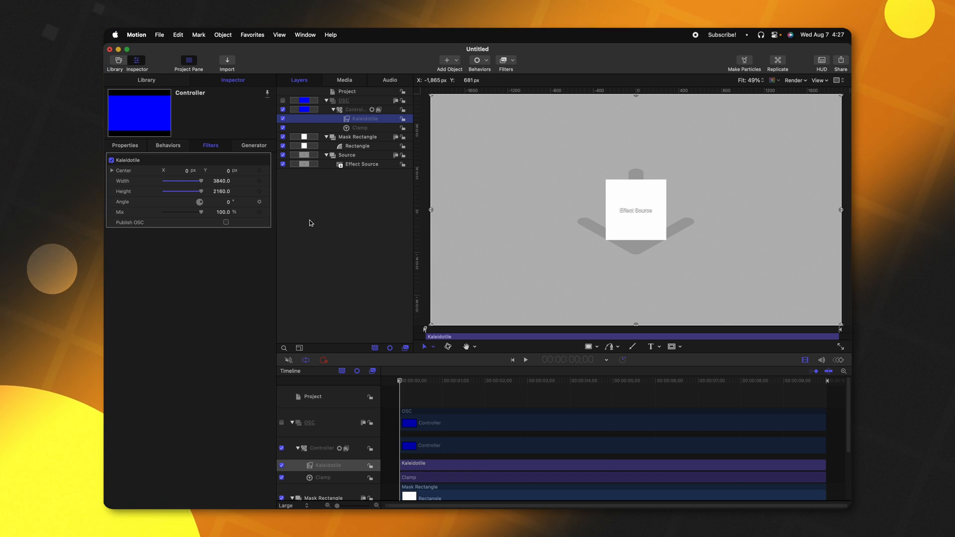
Step: Add a Link parameter behavior to the rectangle's shape Width under Geometry > Size
left_click(358, 145)
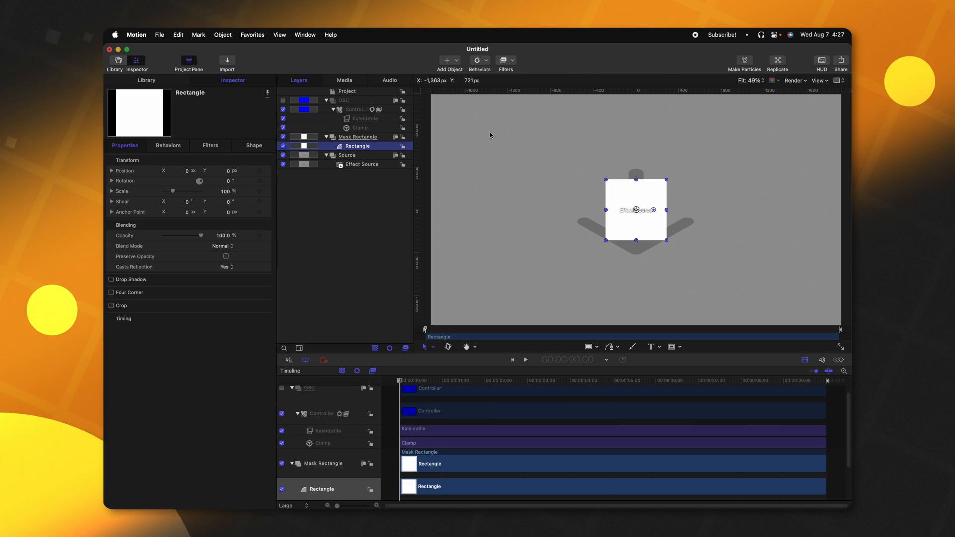
left_click(253, 145)
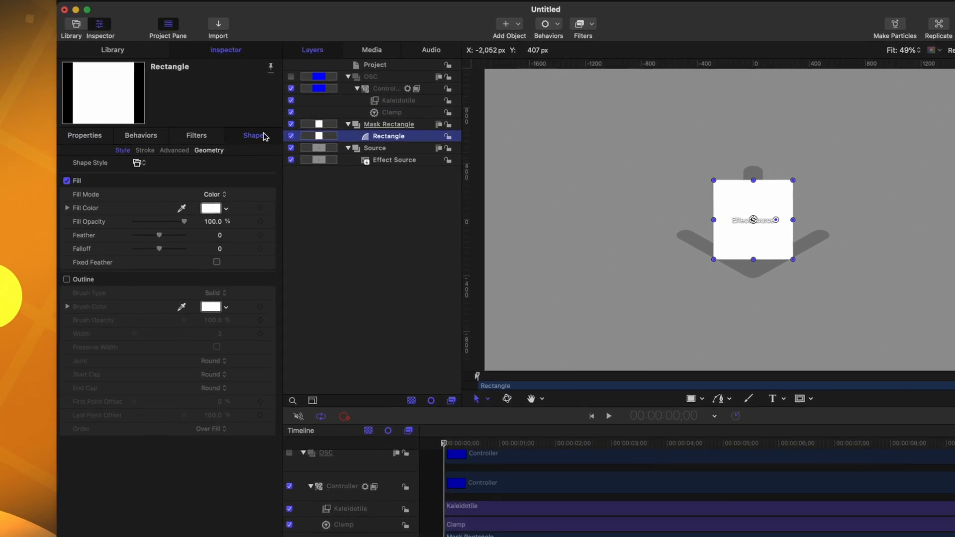
left_click(208, 150)
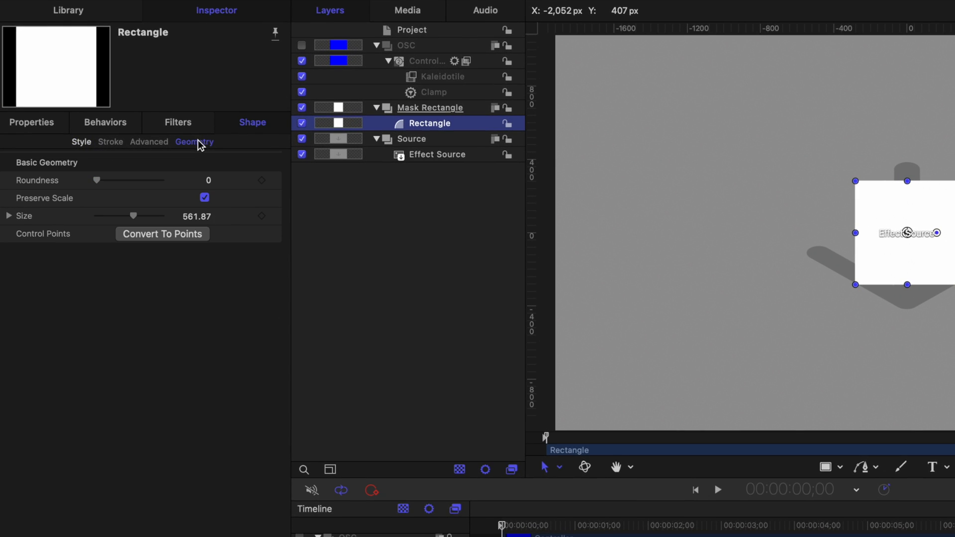
left_click(9, 216)
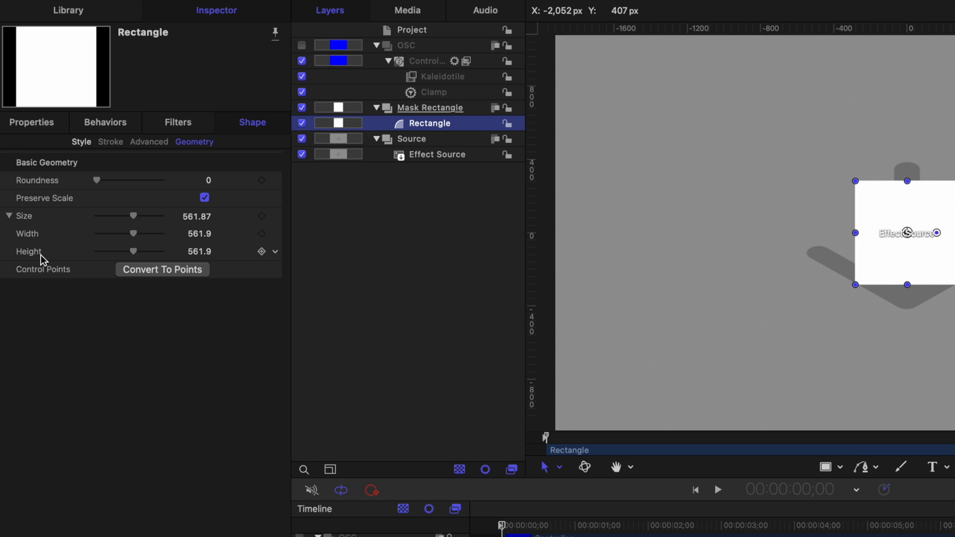
mouse_move(115, 266)
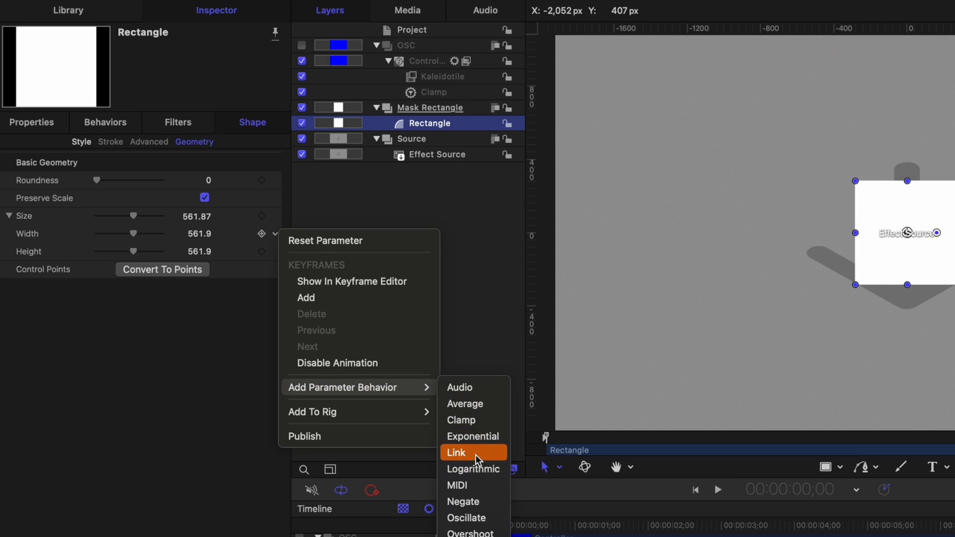
left_click(456, 453)
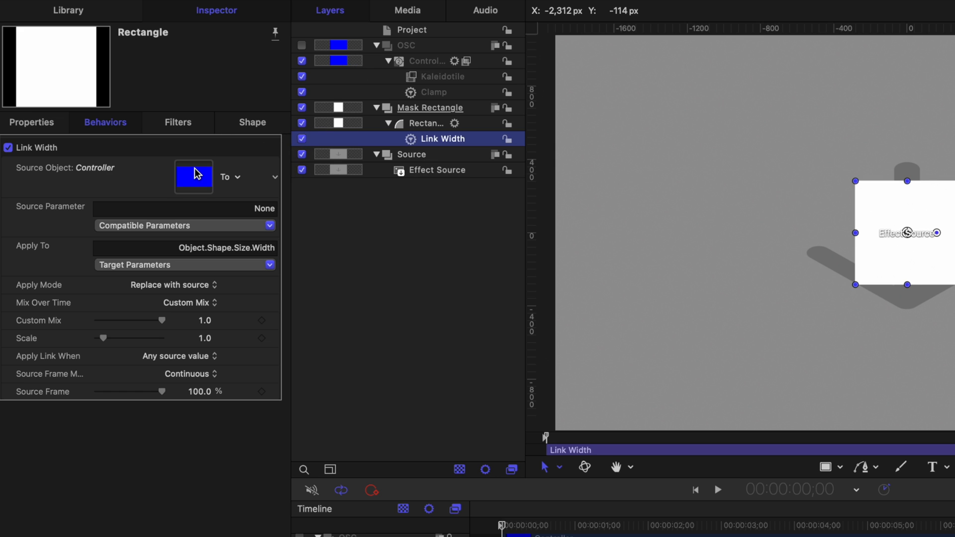
mouse_move(259, 159)
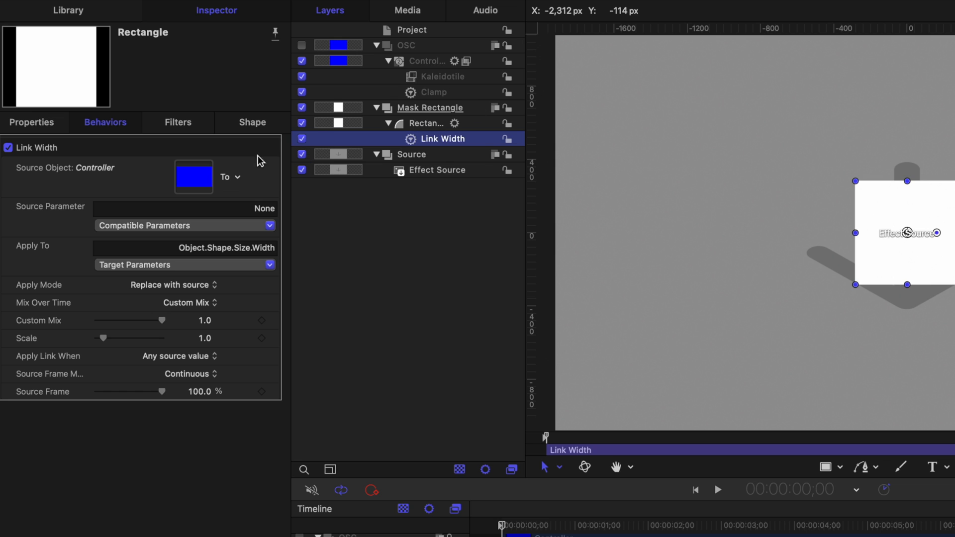
Step: Set the link's Source Parameter to the Controller's Kaleidotile Width and verify the filter settings
left_click(183, 226)
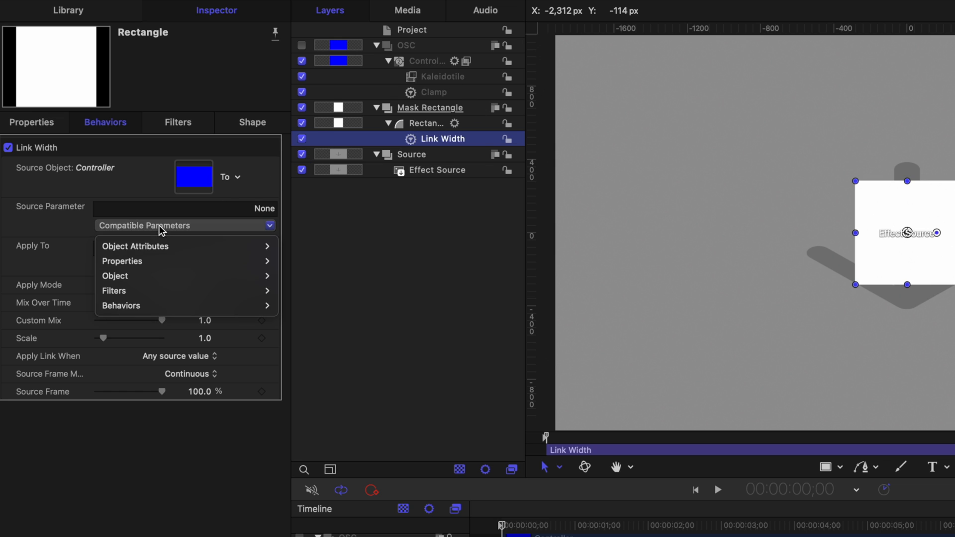
mouse_move(203, 297)
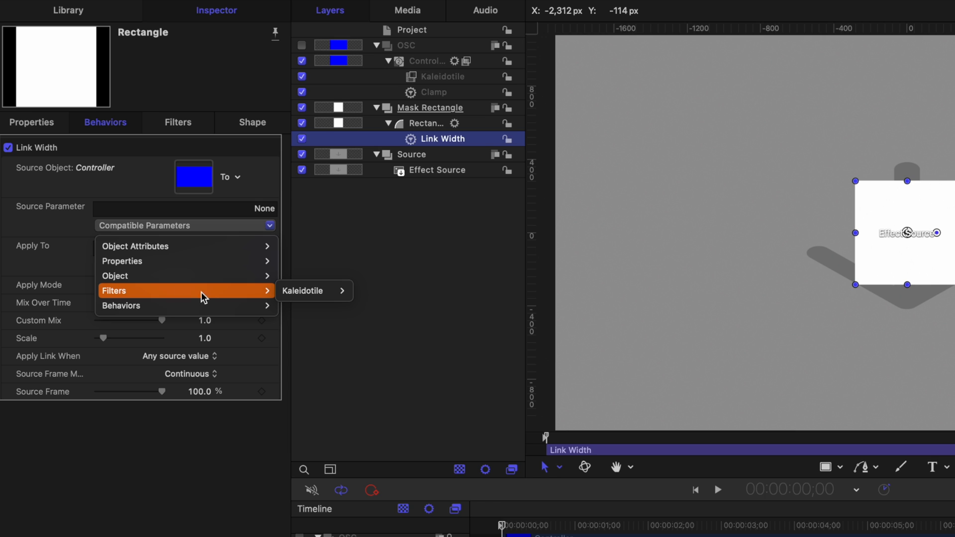
left_click(302, 290)
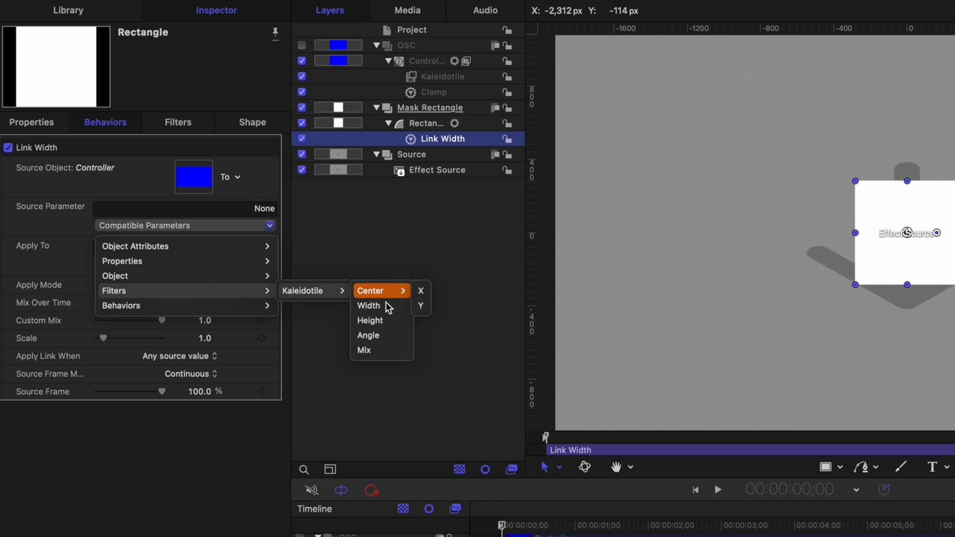
left_click(369, 305)
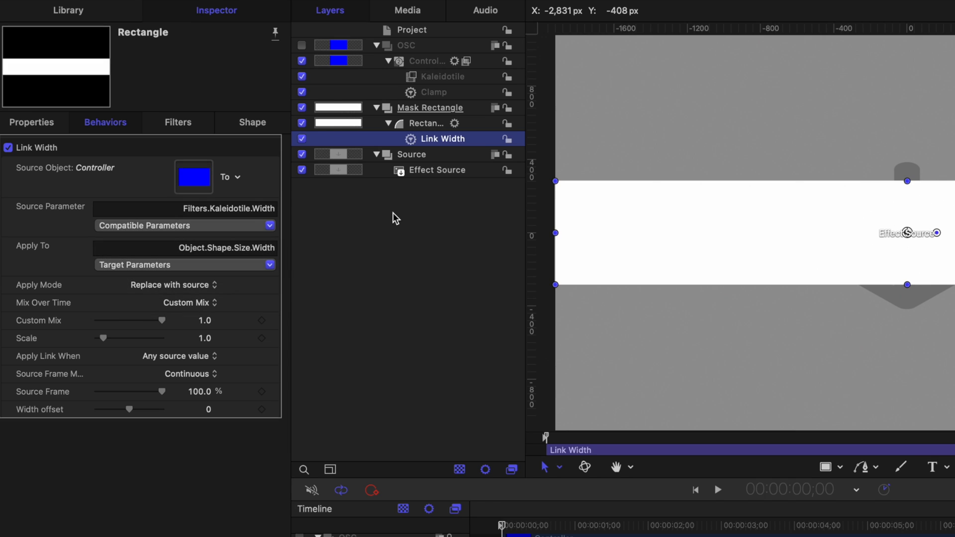
left_click(443, 76)
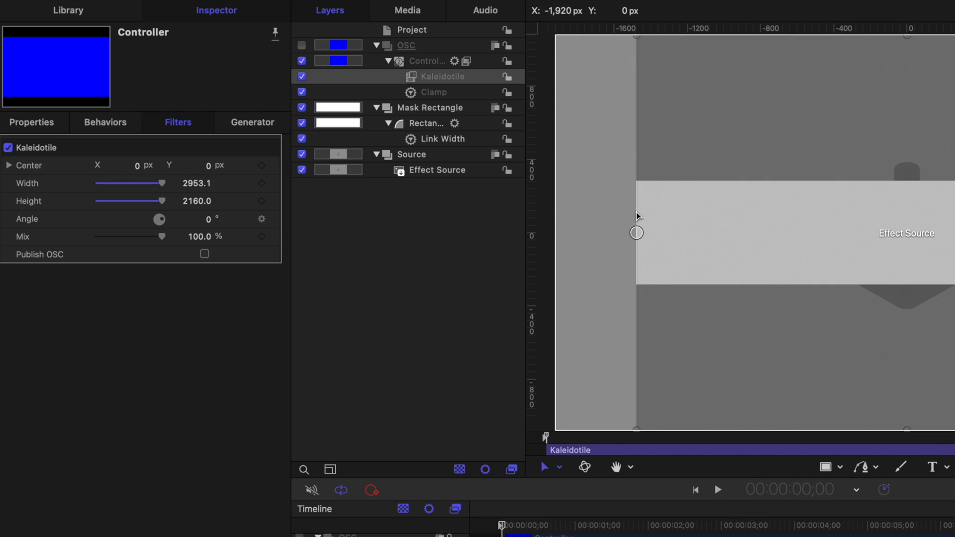
left_click(442, 138)
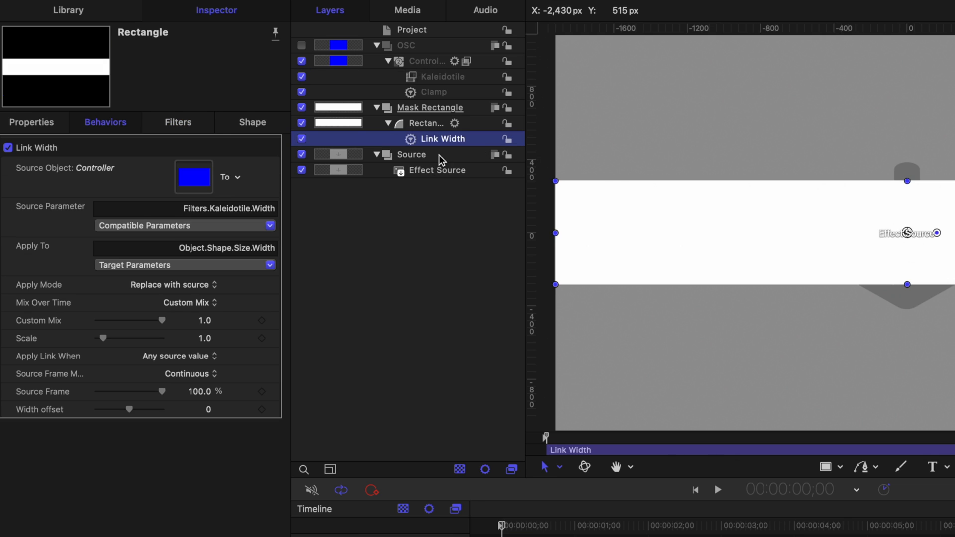
mouse_move(459, 146)
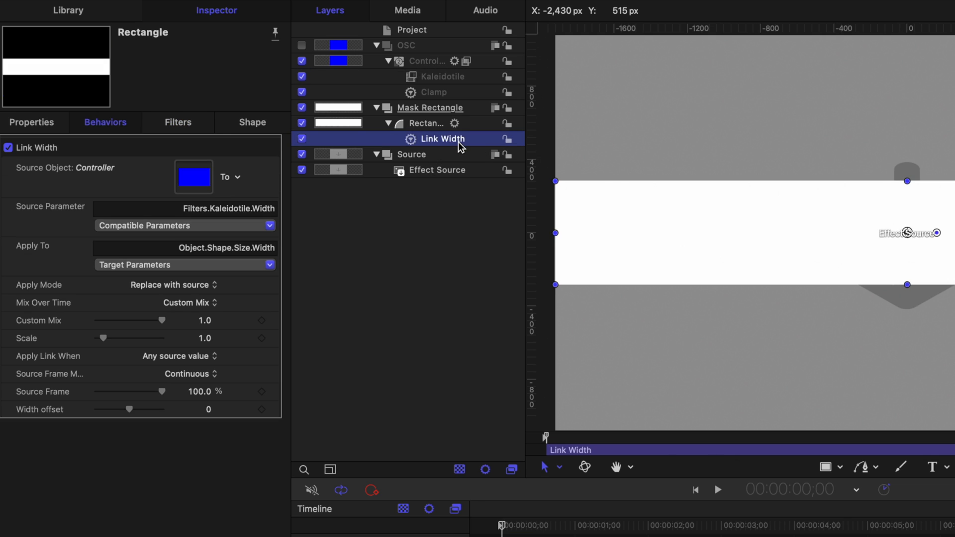
Step: Duplicate the link as Link Height, sourced from Kaleidotile Height and applied to Shape > Size > Height
key("cmd+d")
type("Link Height")
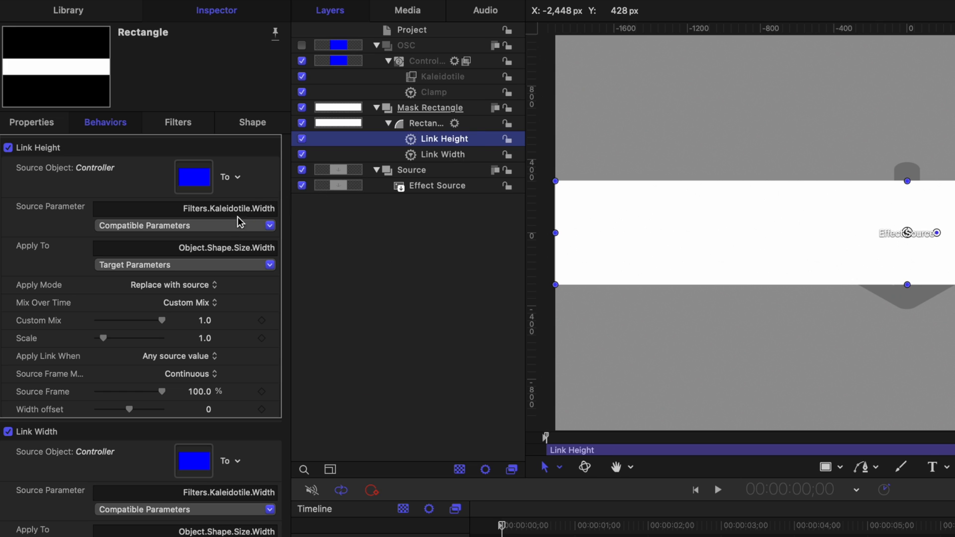
left_click(183, 226)
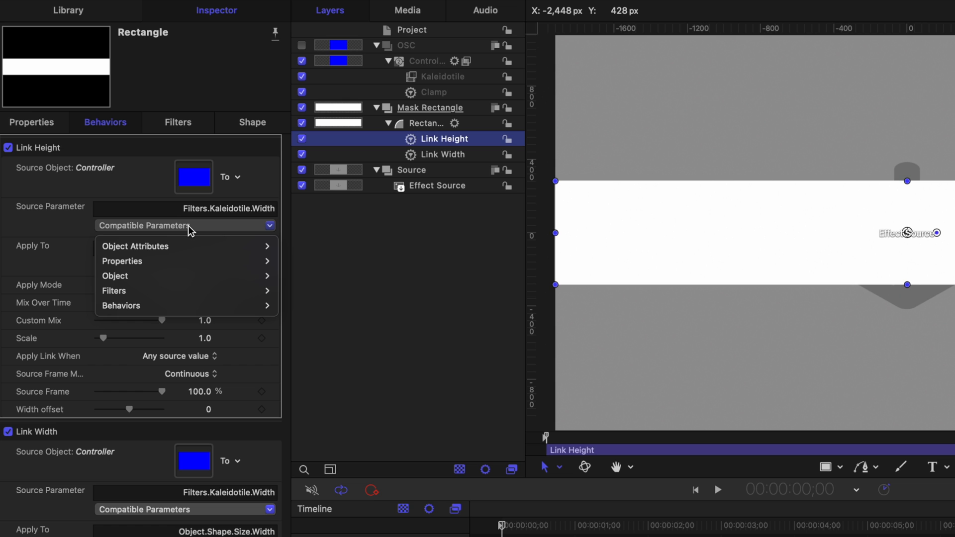
mouse_move(113, 290)
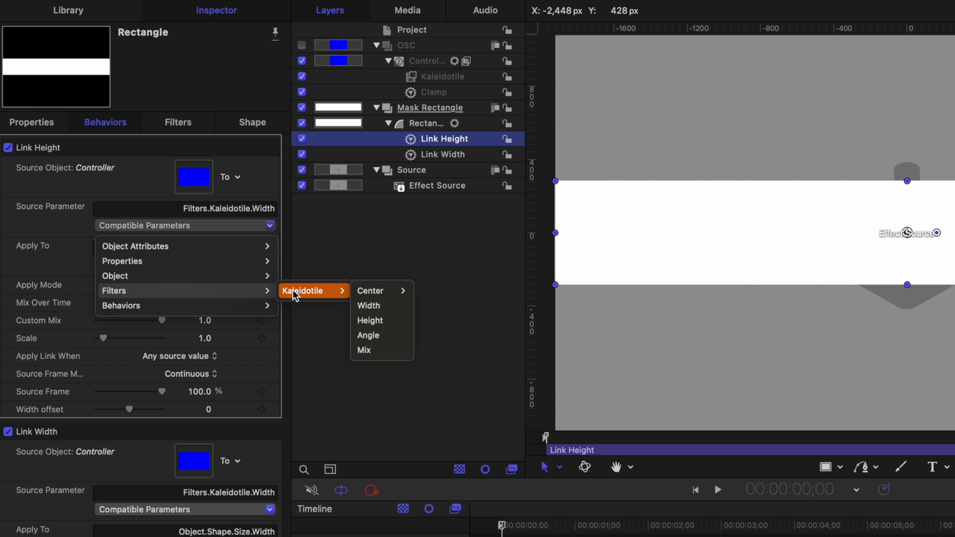
left_click(370, 319)
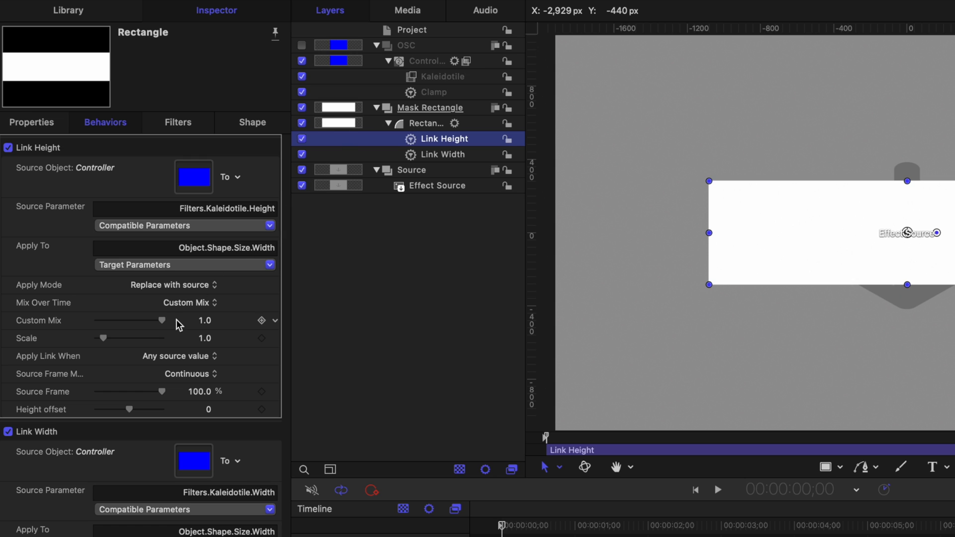
mouse_move(122, 270)
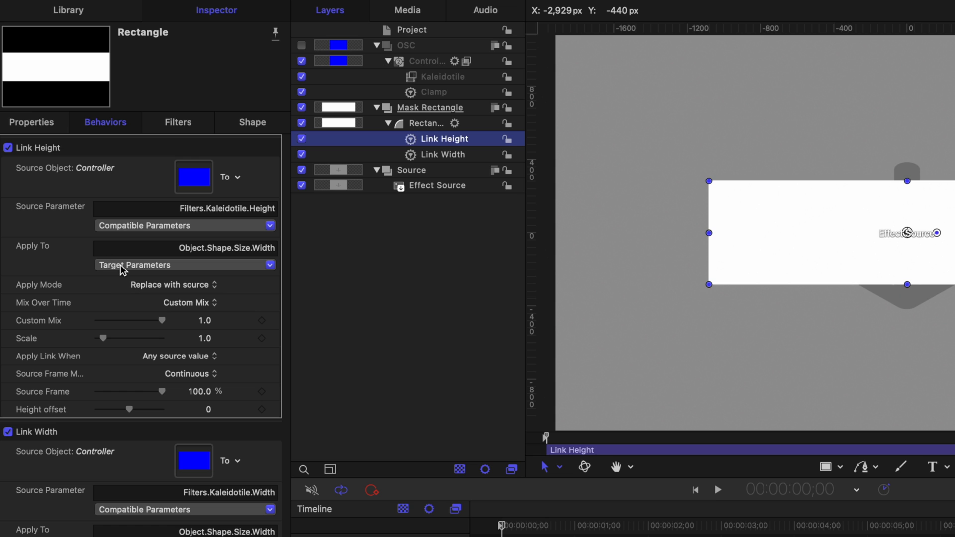
left_click(185, 264)
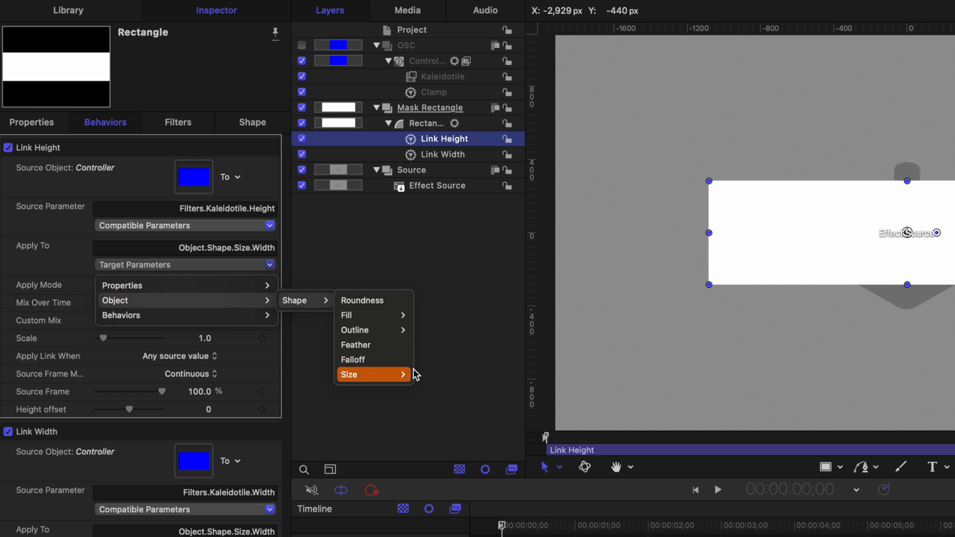
left_click(349, 374)
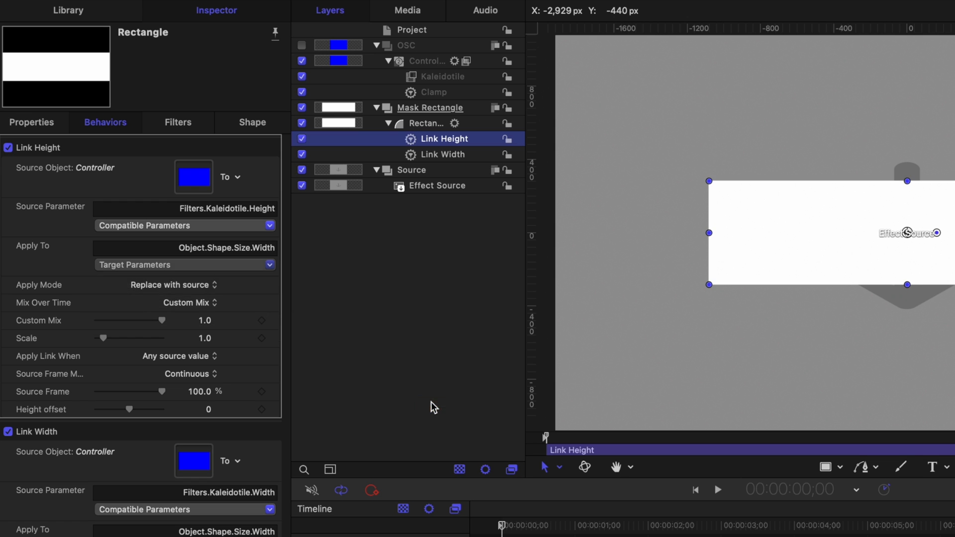
left_click(438, 77)
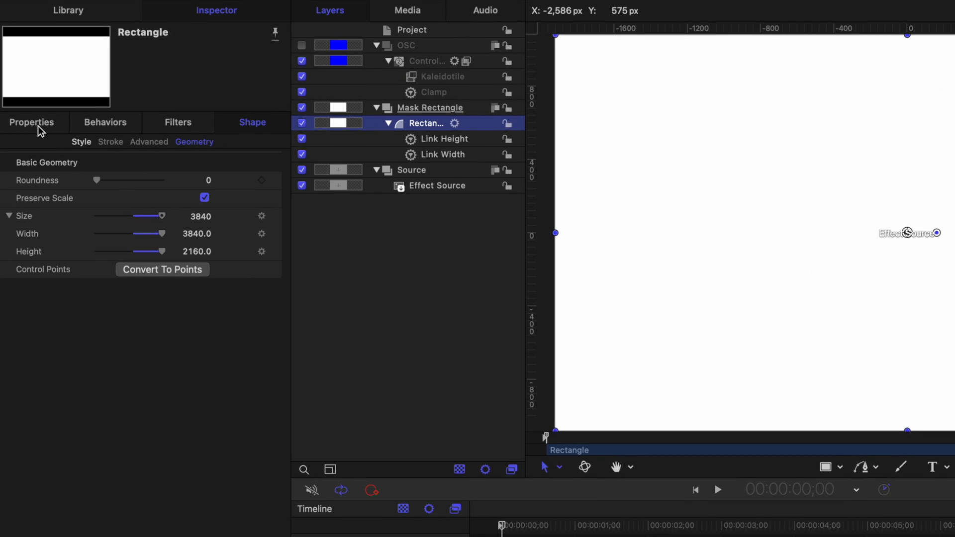
Step: Add a Link behavior on the rectangle's Position X driven by Kaleidotile Center X
left_click(31, 122)
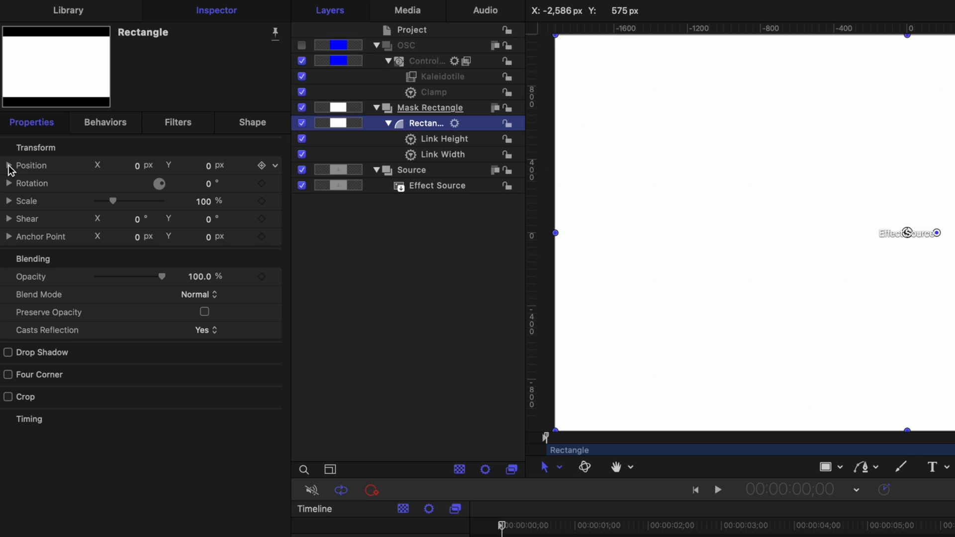
left_click(9, 165)
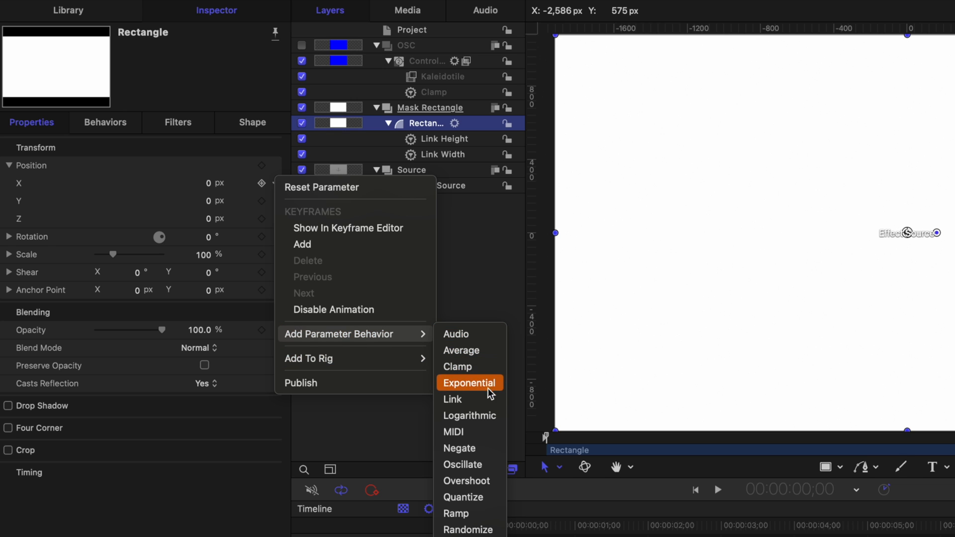
left_click(453, 399)
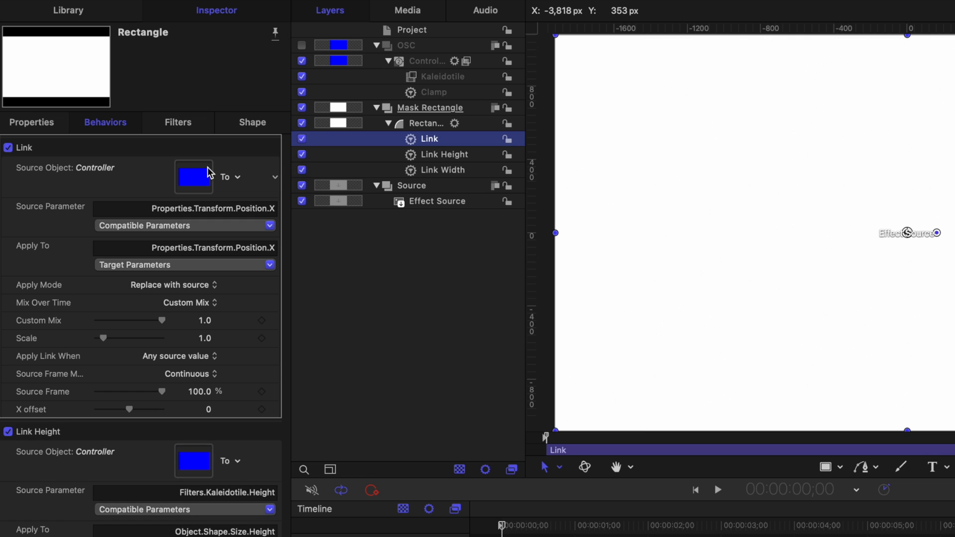
mouse_move(97, 177)
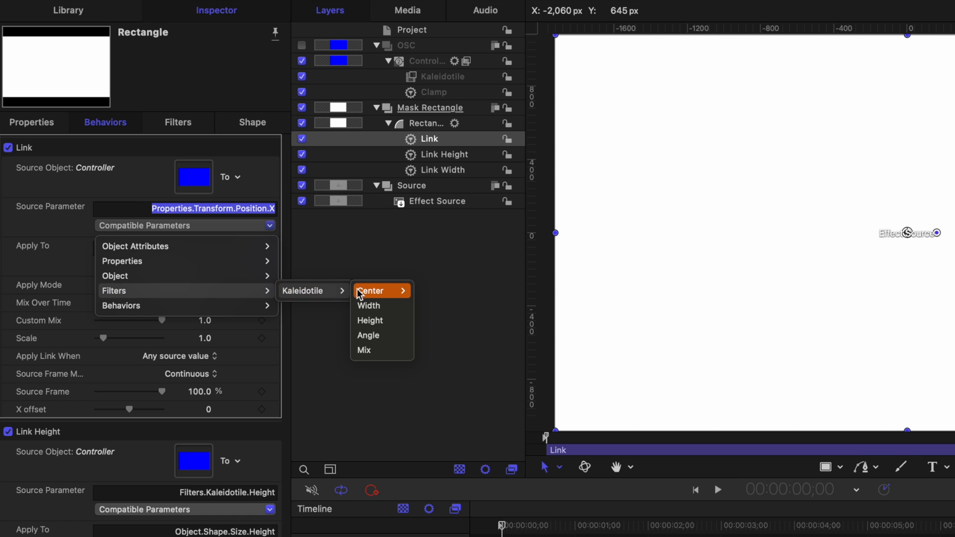
left_click(370, 291)
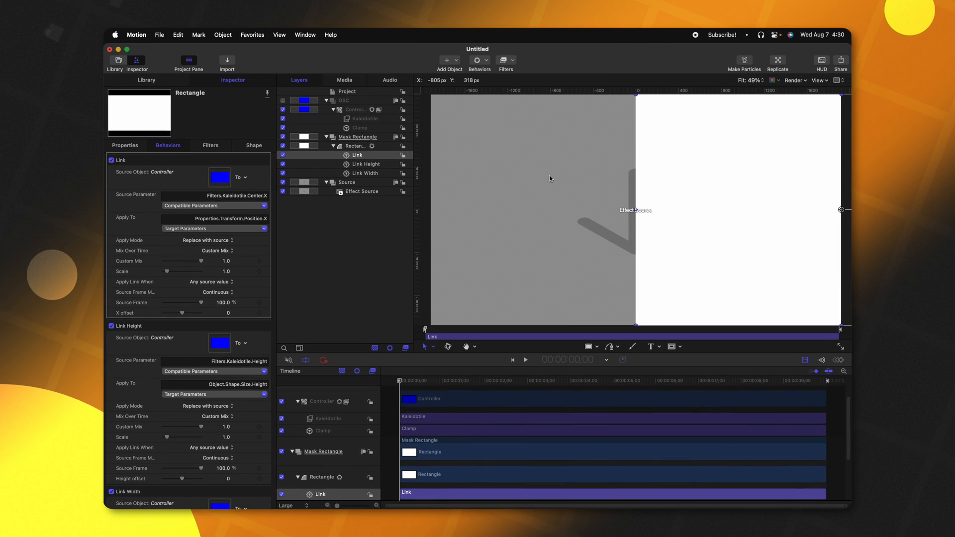
mouse_move(614, 205)
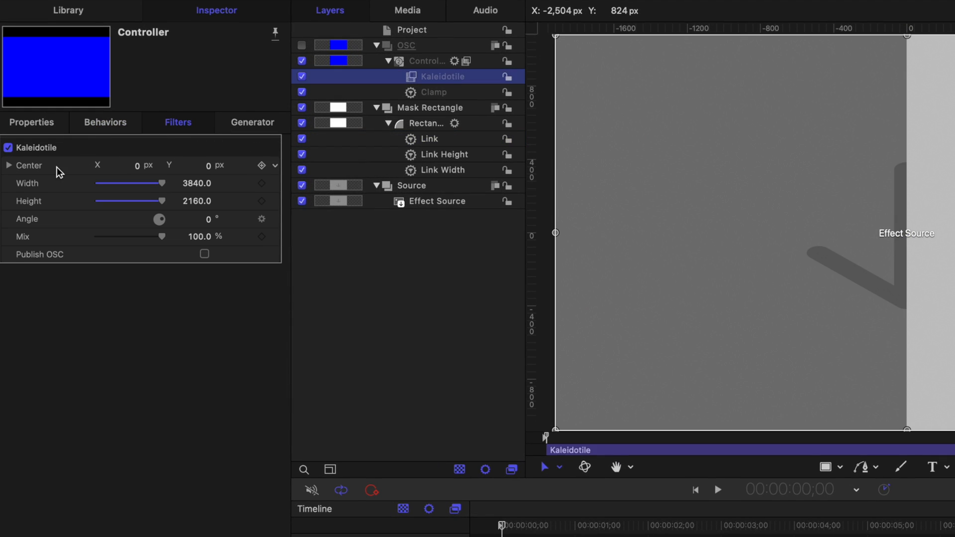
Step: Name the position link 'Link Pos X' and set its X offset to -0.5 so the rectangle fills the frame
left_click(9, 166)
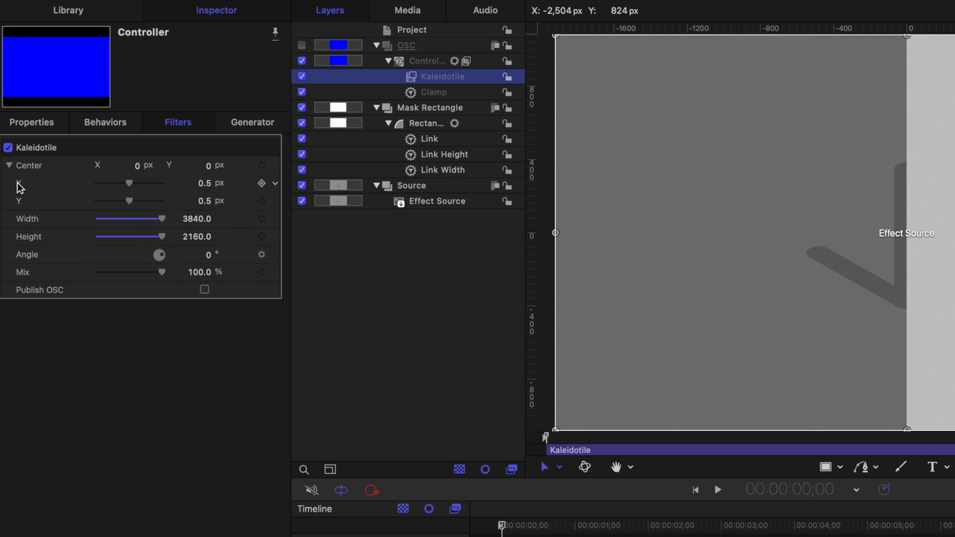
mouse_move(201, 199)
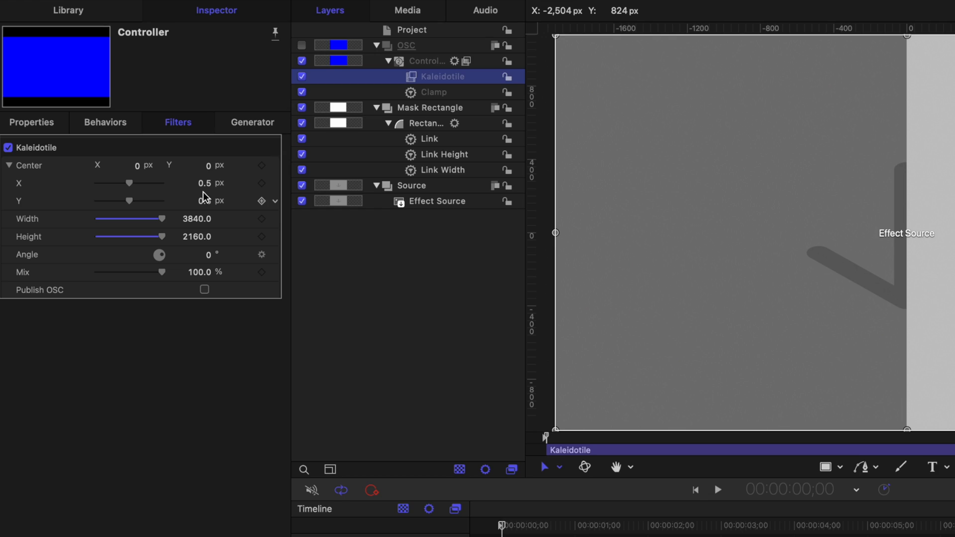
left_click(430, 139)
type(" Pos X")
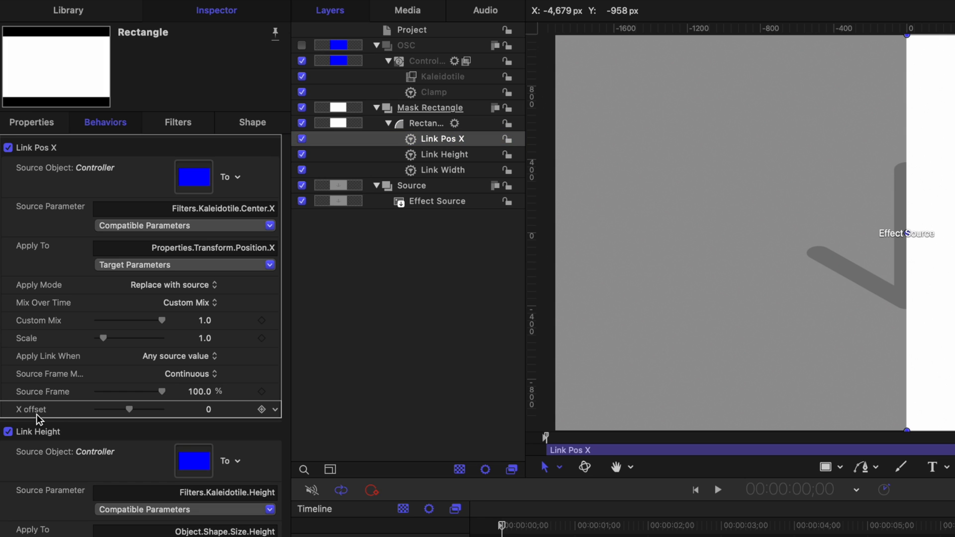
left_click(206, 409)
type("-0.5")
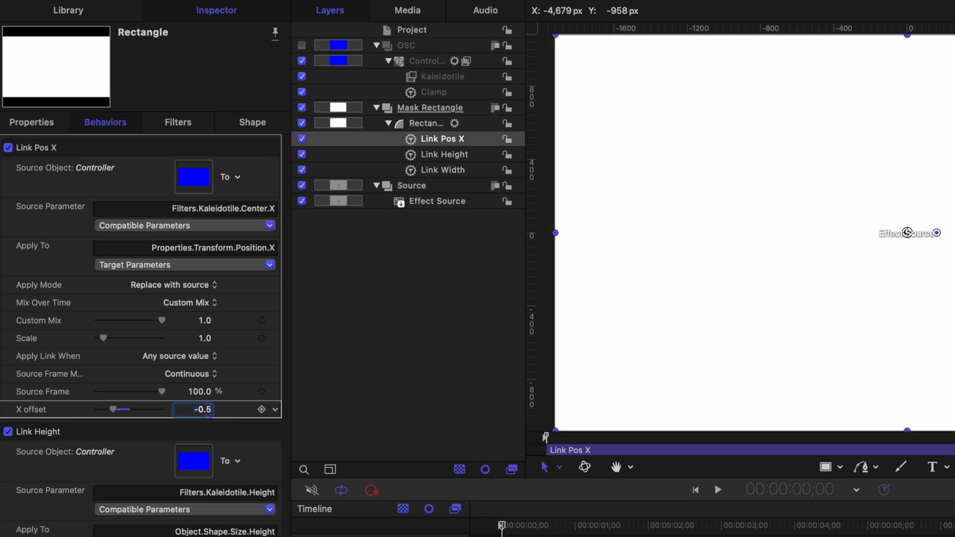
mouse_move(237, 413)
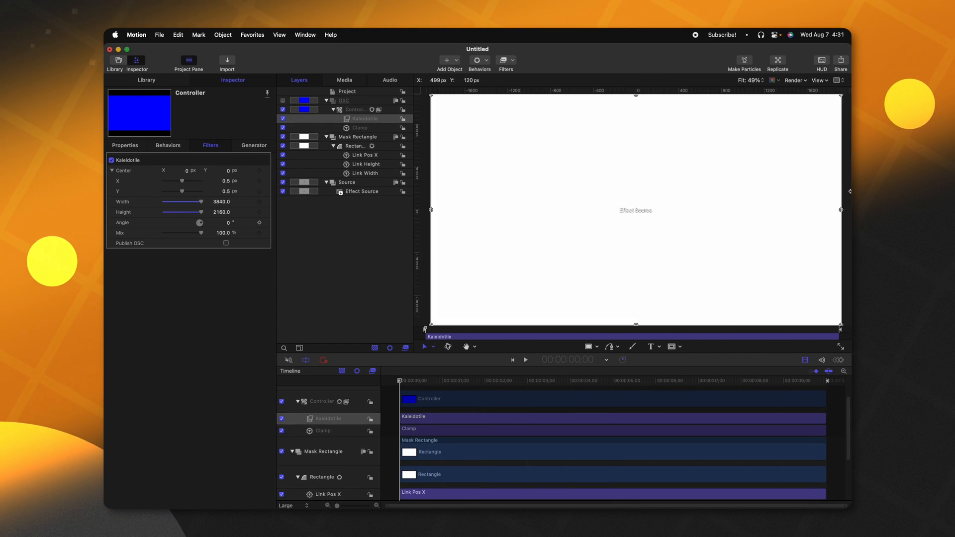
Step: Duplicate Link Pos X as Link Pos Y, sourced from Kaleidotile Center Y, applied to Position Y with an offset
left_click(364, 156)
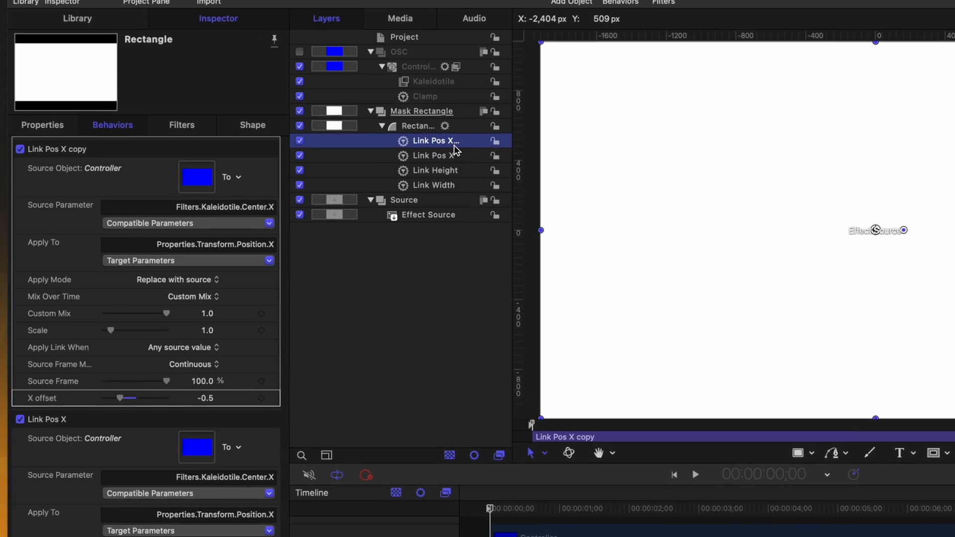
double_click(435, 140)
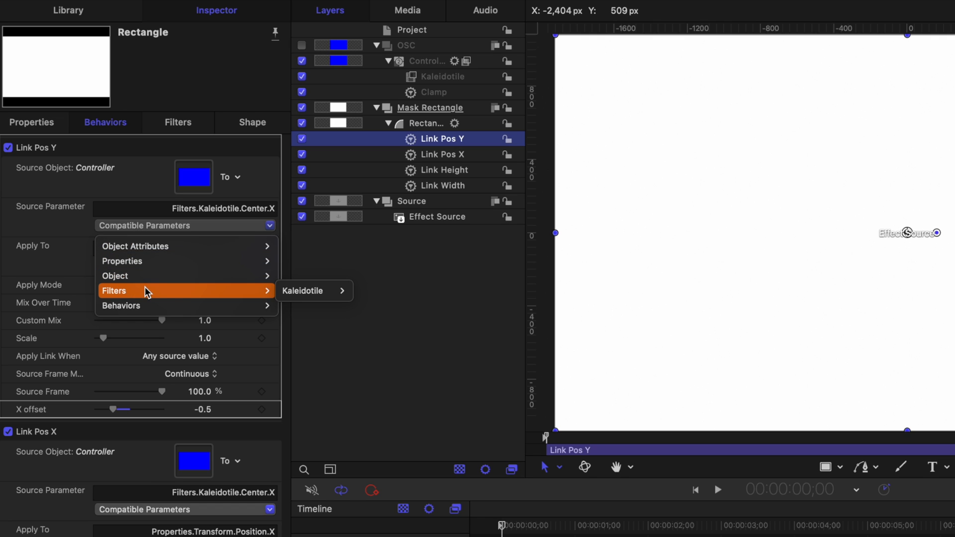
mouse_move(371, 291)
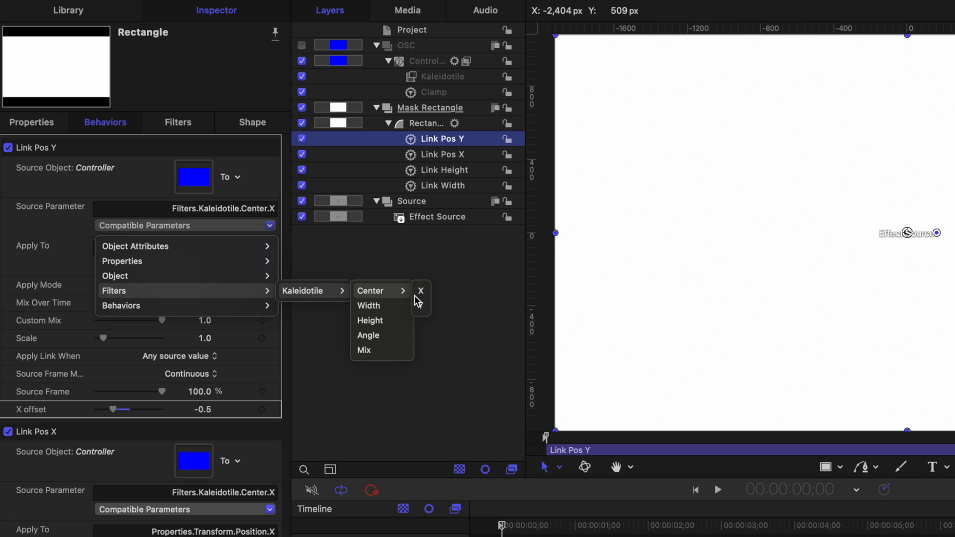
left_click(419, 290)
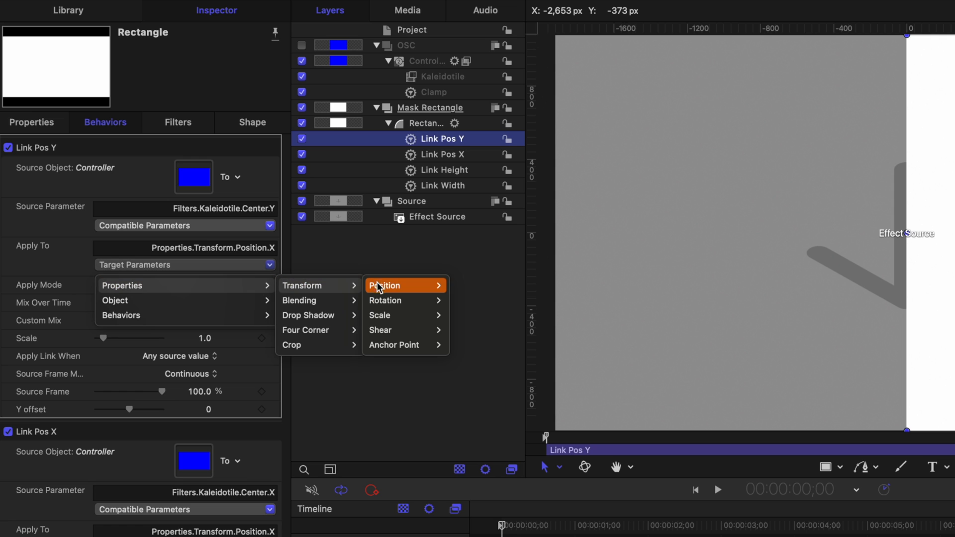
left_click(384, 285)
type("-0")
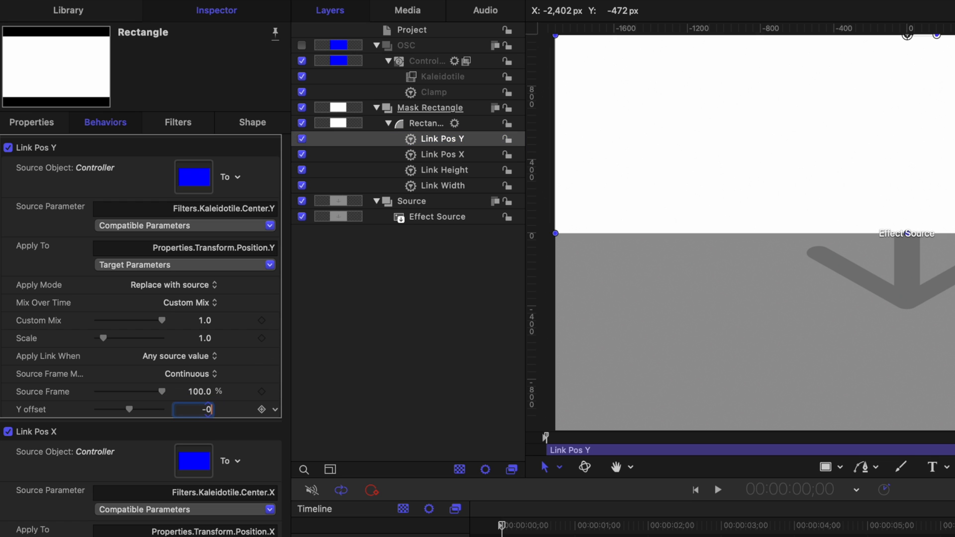
left_click(444, 76)
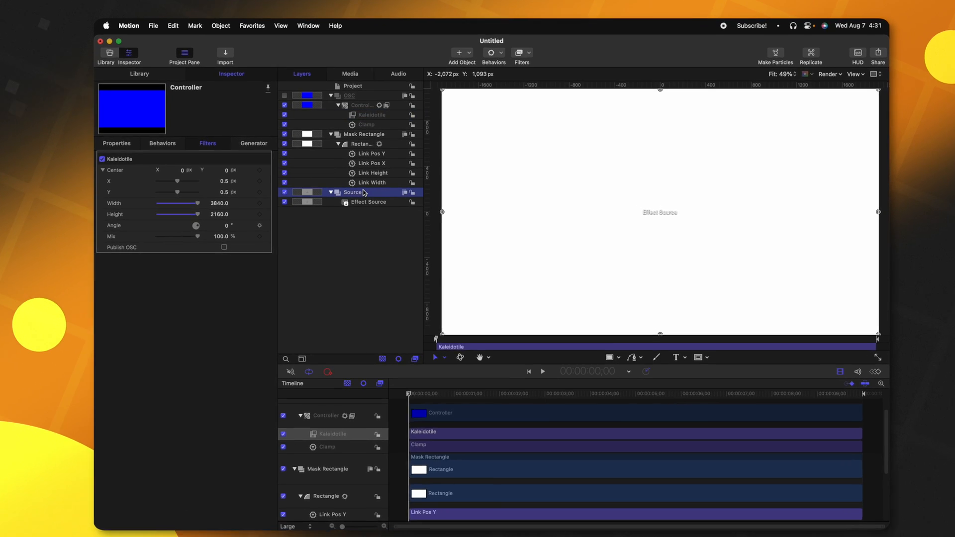
Step: Add an Image Mask to the Source group using the rectangle, then verify the Kaleidotile center moves it
right_click(362, 192)
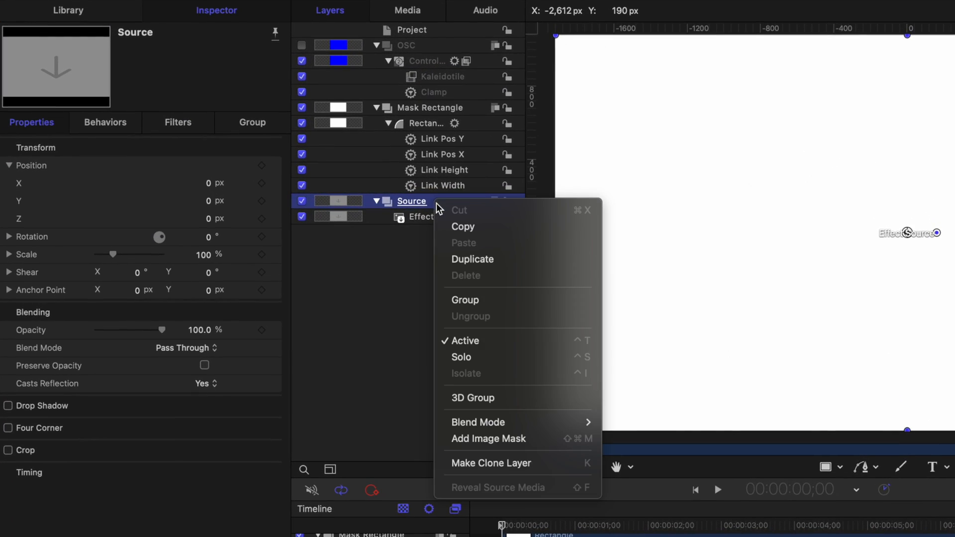
left_click(488, 438)
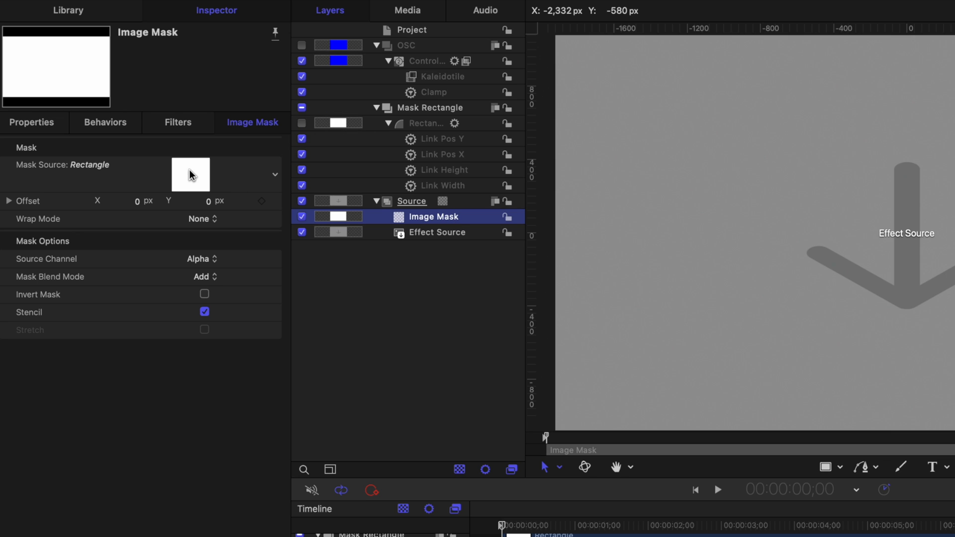
mouse_move(696, 174)
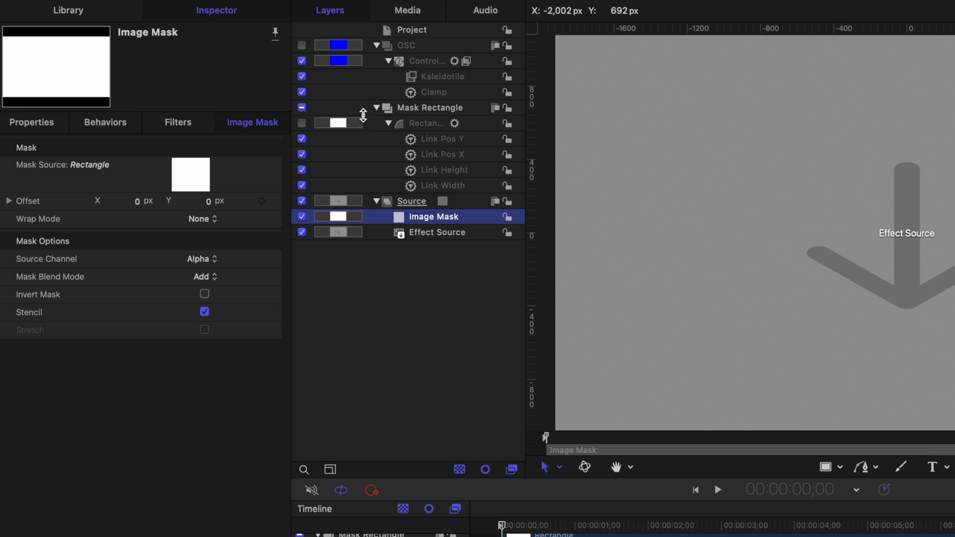
left_click(427, 123)
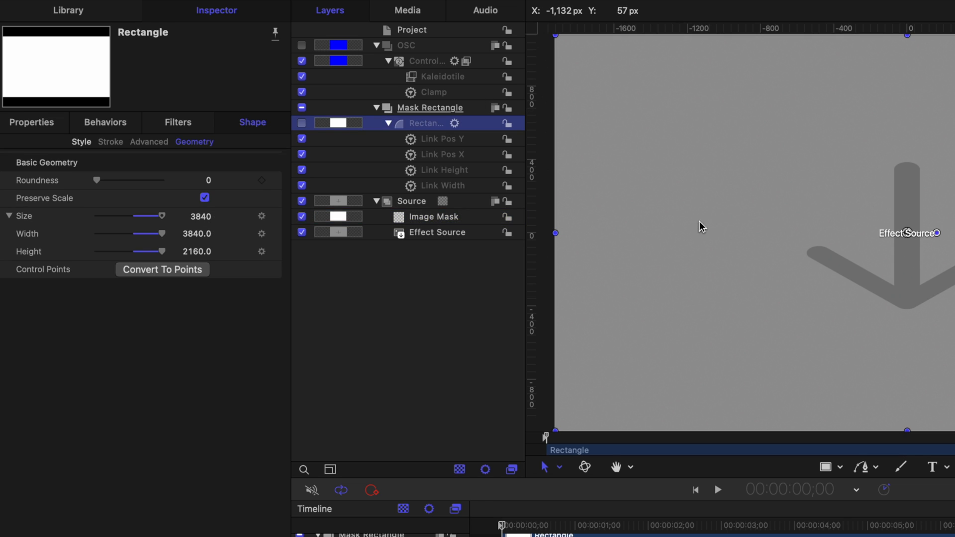
left_click(438, 76)
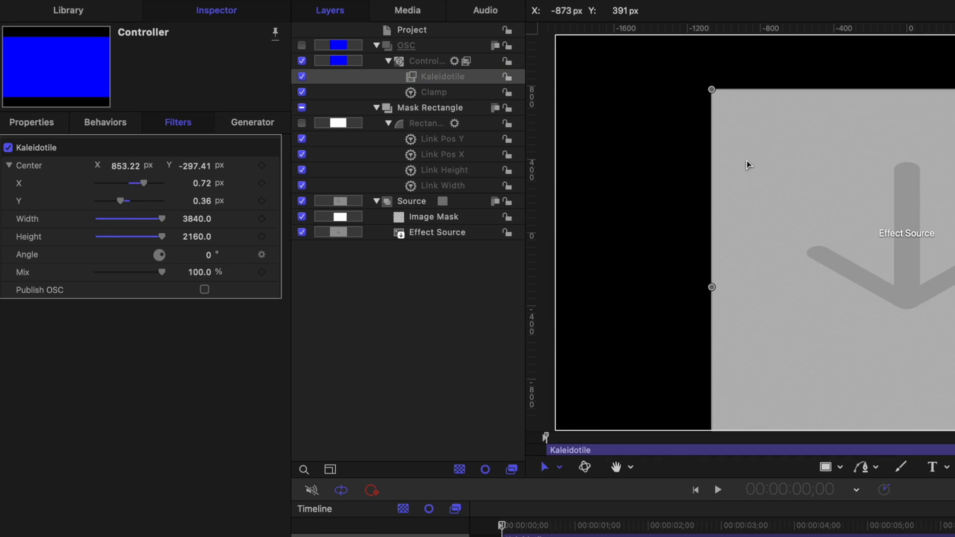
left_click(425, 123)
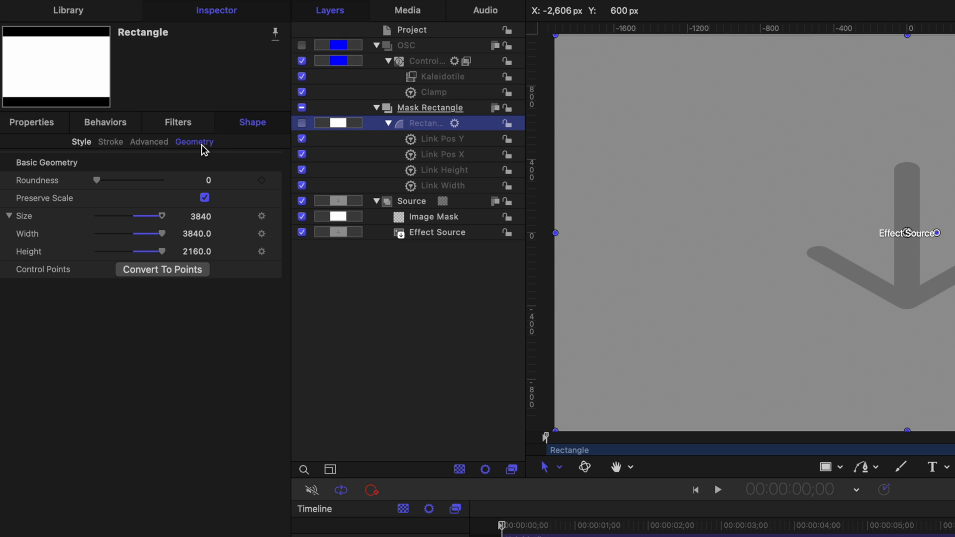
Step: Set the rectangle's corner Roundness to 50 and publish the Kaleidotile Center on-screen controls
left_click_drag(96, 180, 164, 180)
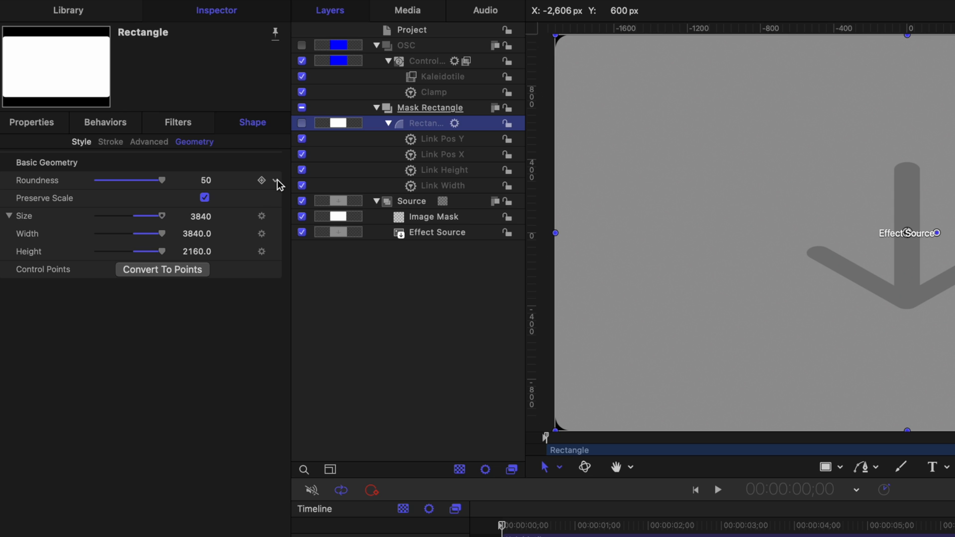
mouse_move(317, 384)
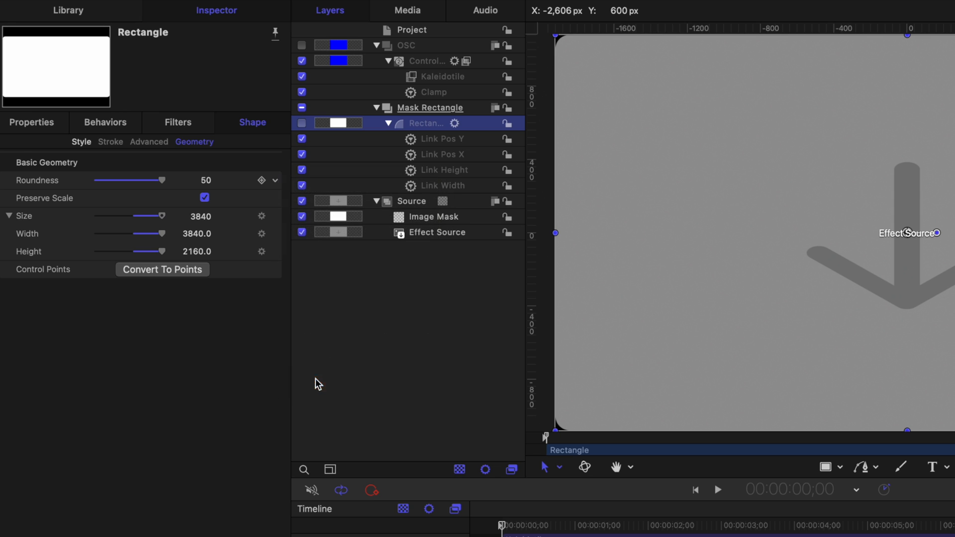
left_click(441, 77)
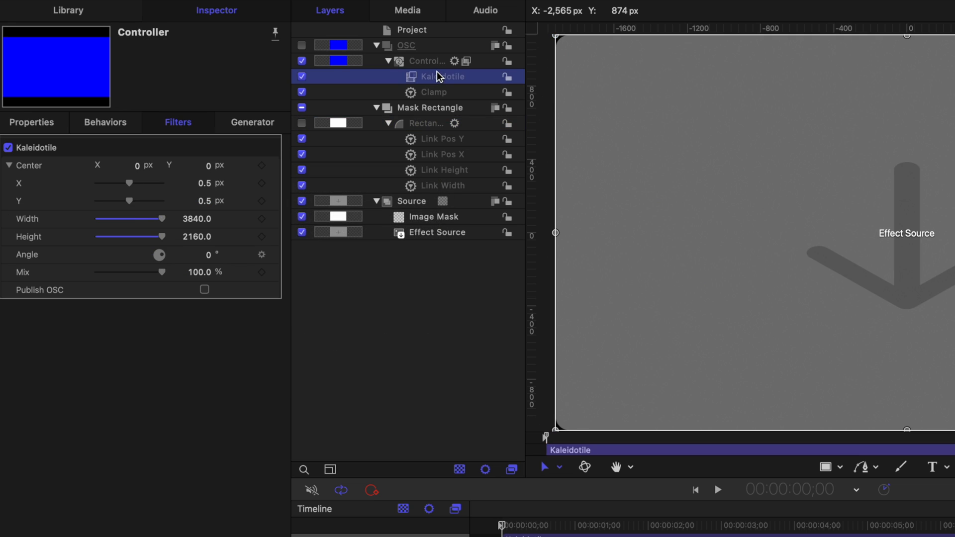
left_click(9, 165)
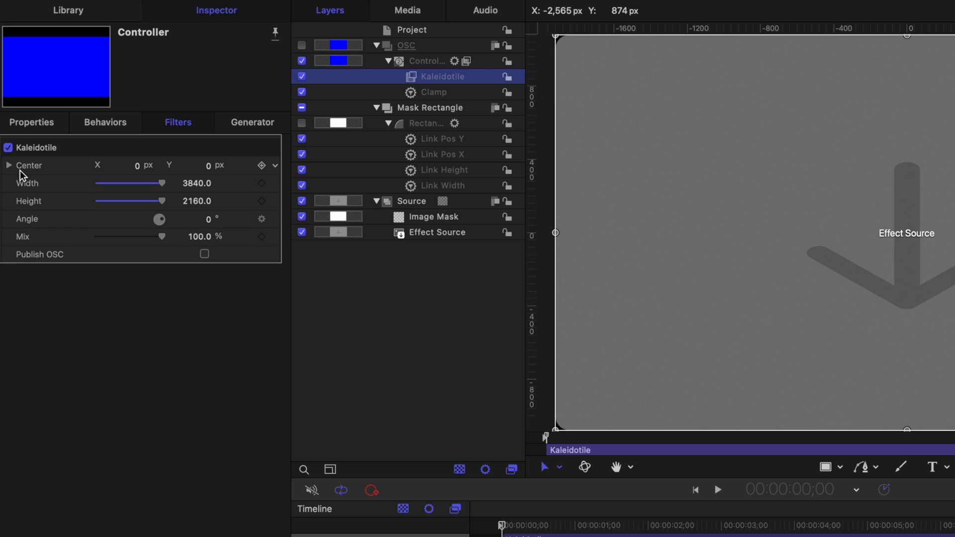
right_click(273, 165)
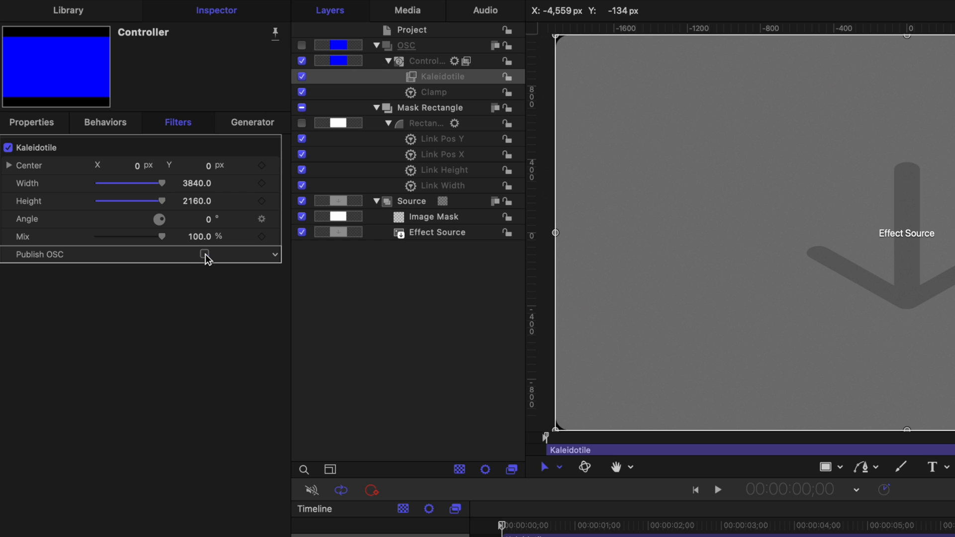
left_click(204, 255)
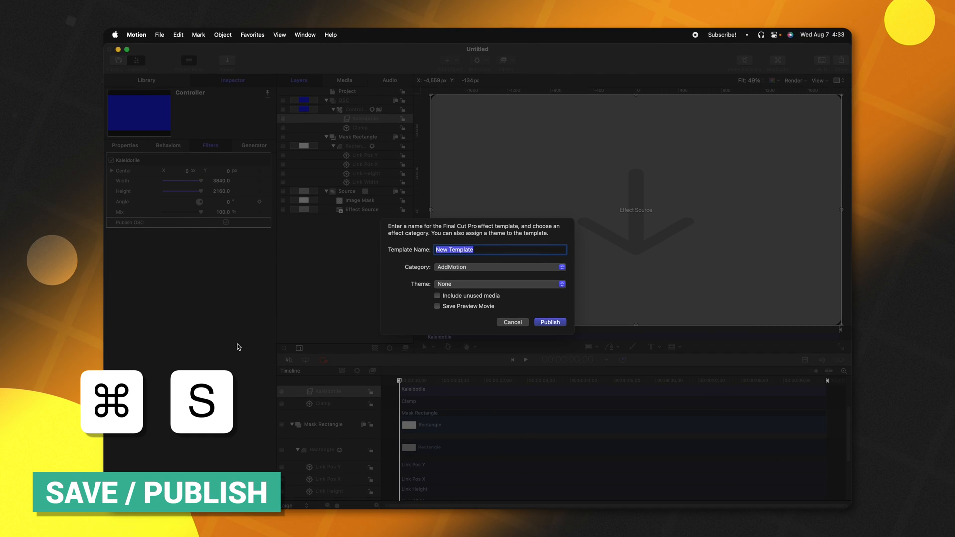
Step: Name the template 'Corner Rounder' and file it under the Tests category
type("Corner Rounder")
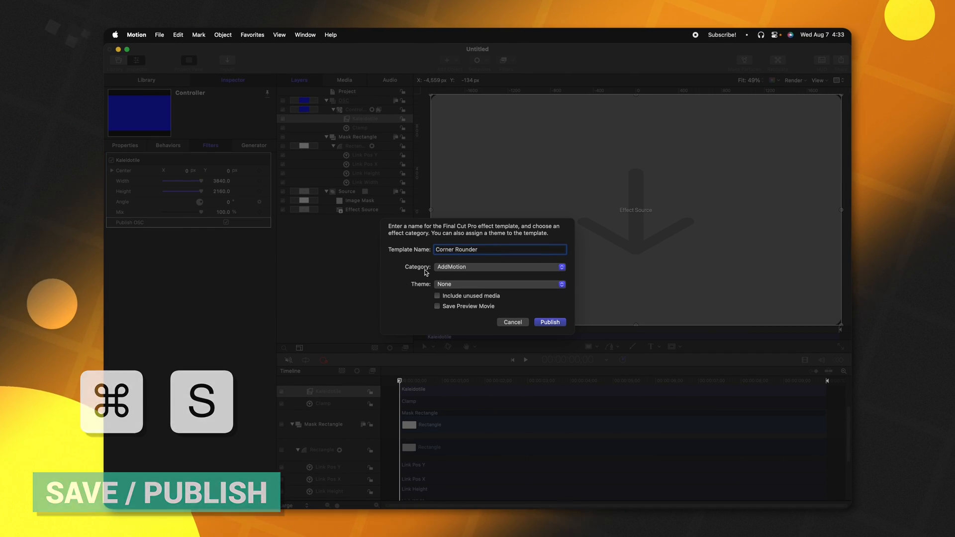
left_click(499, 266)
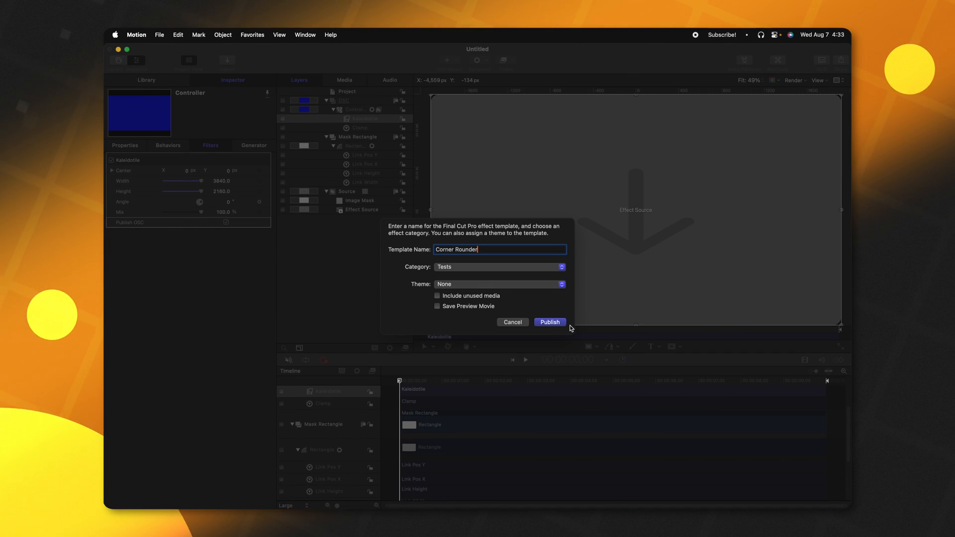